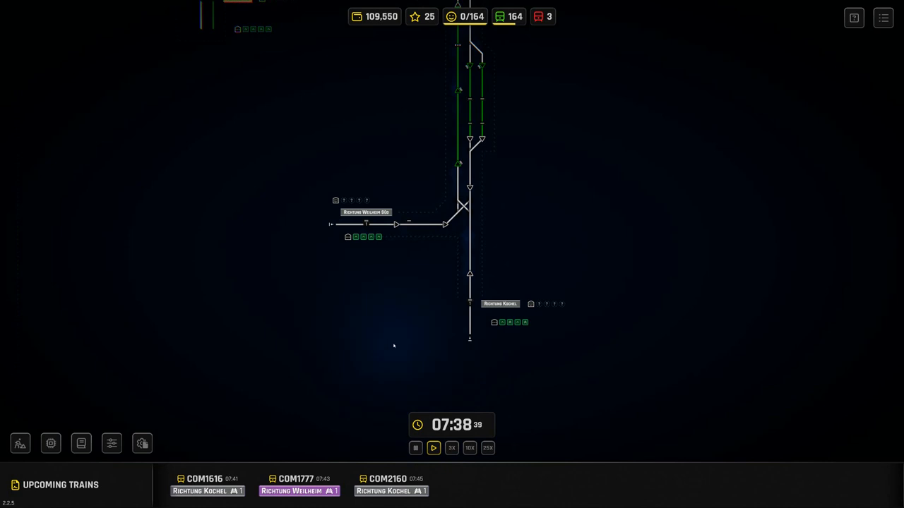
pyautogui.moveTo(374, 284)
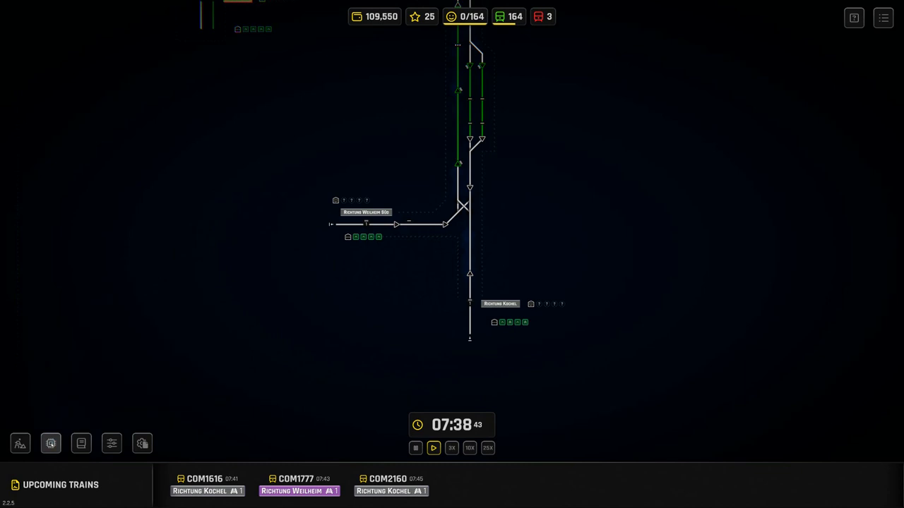
# Bring up the System Upgrades overview showing the green progression tree.
pyautogui.click(51, 443)
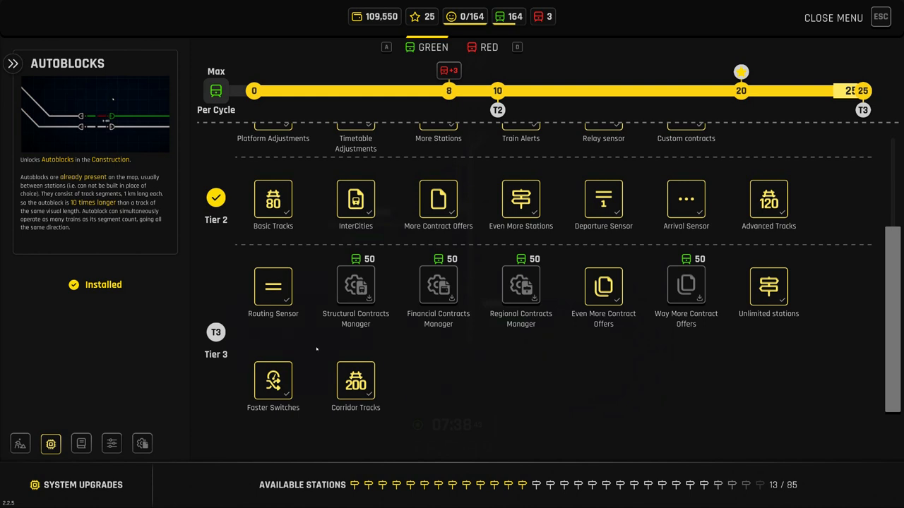
pyautogui.moveTo(456, 381)
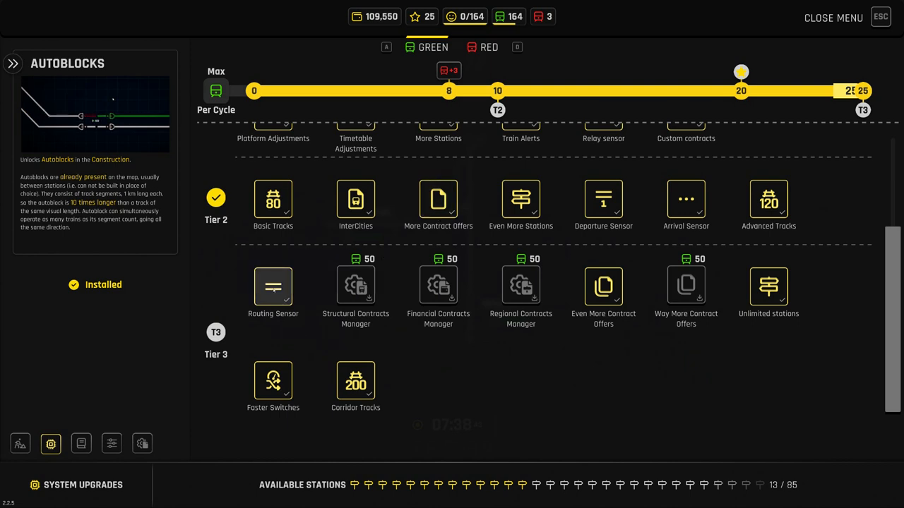
pyautogui.moveTo(521, 375)
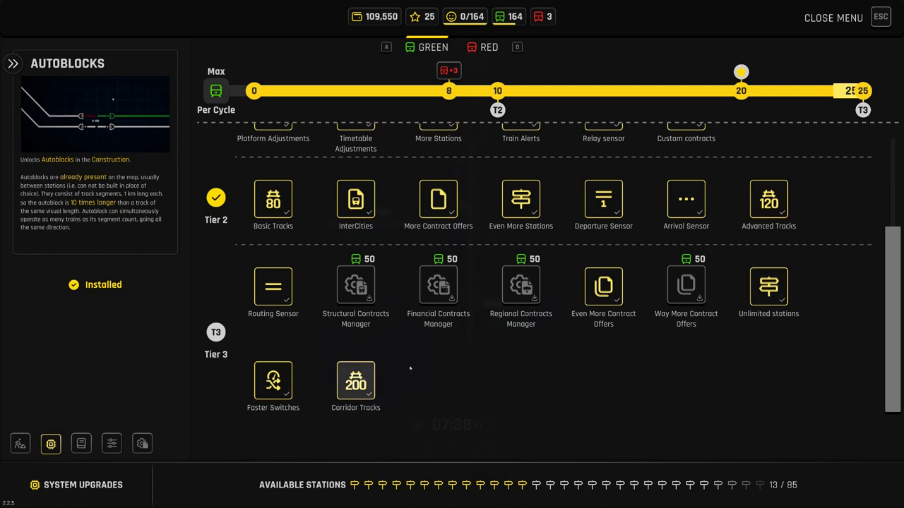
pyautogui.click(483, 46)
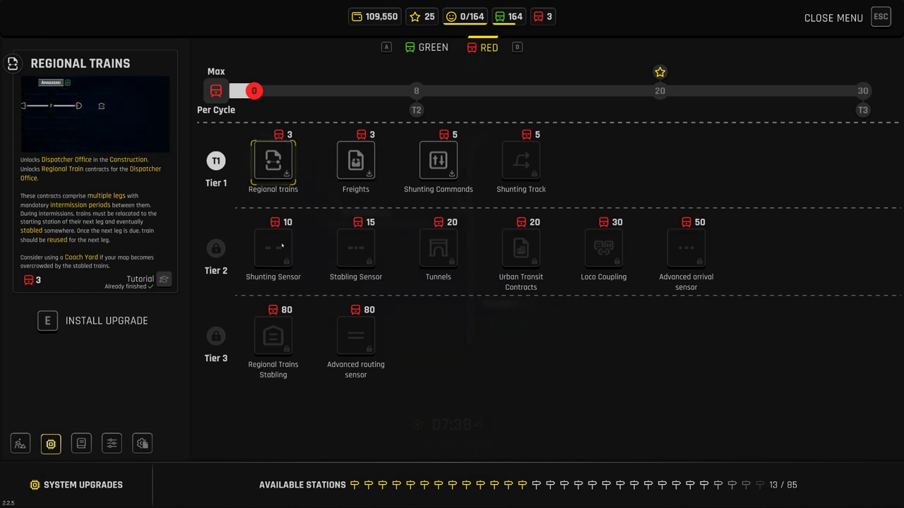
pyautogui.moveTo(273, 254)
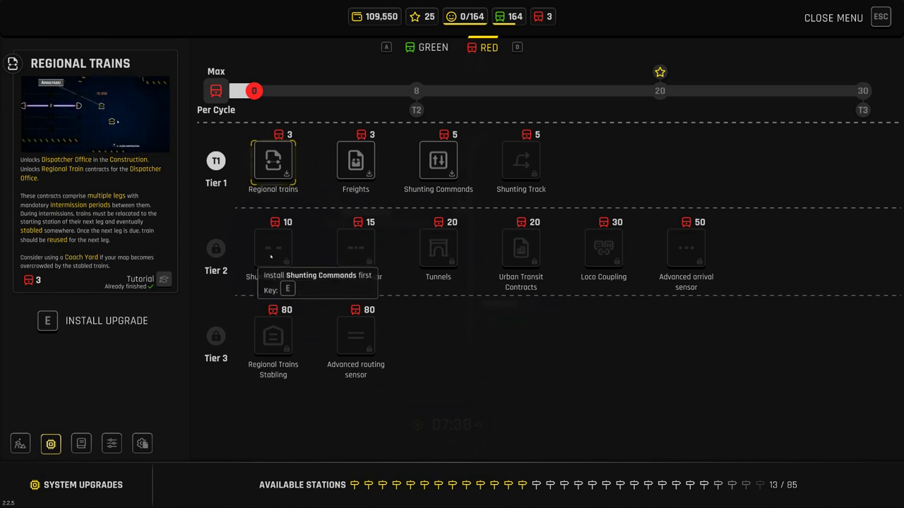
pyautogui.moveTo(302, 246)
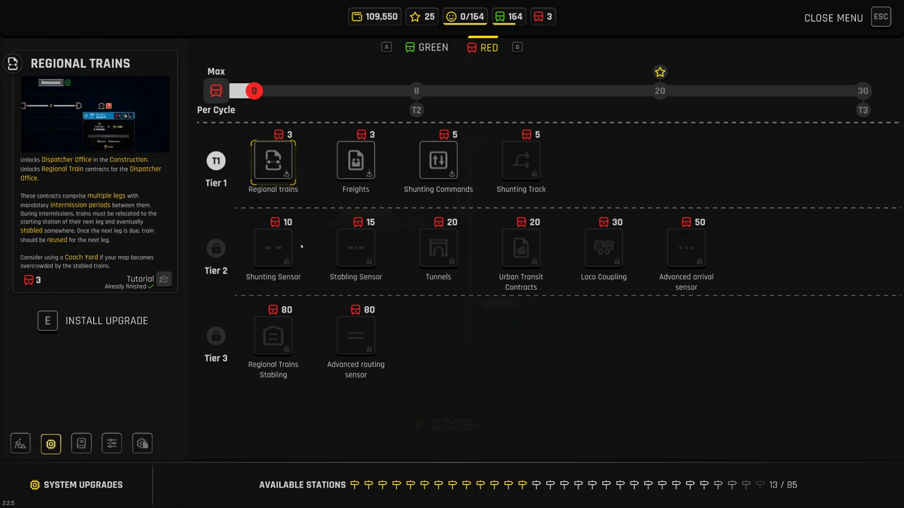
pyautogui.moveTo(283, 248)
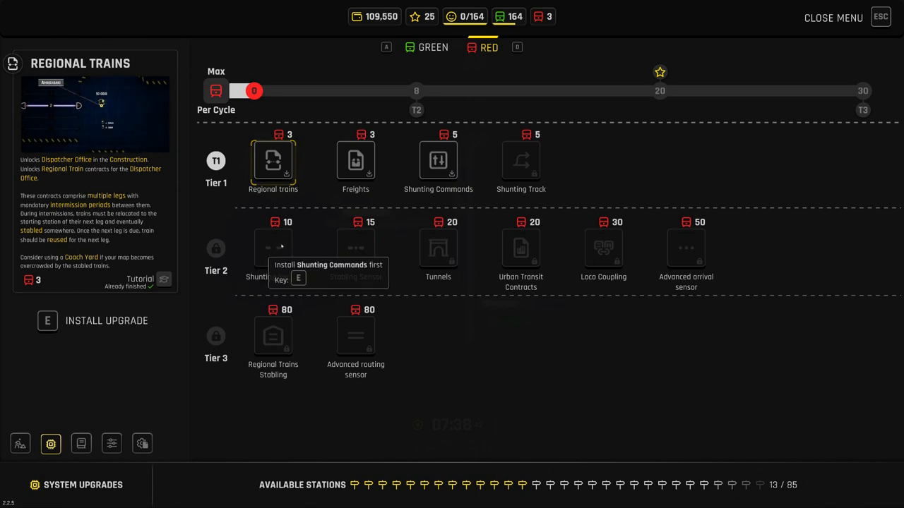
pyautogui.moveTo(458, 29)
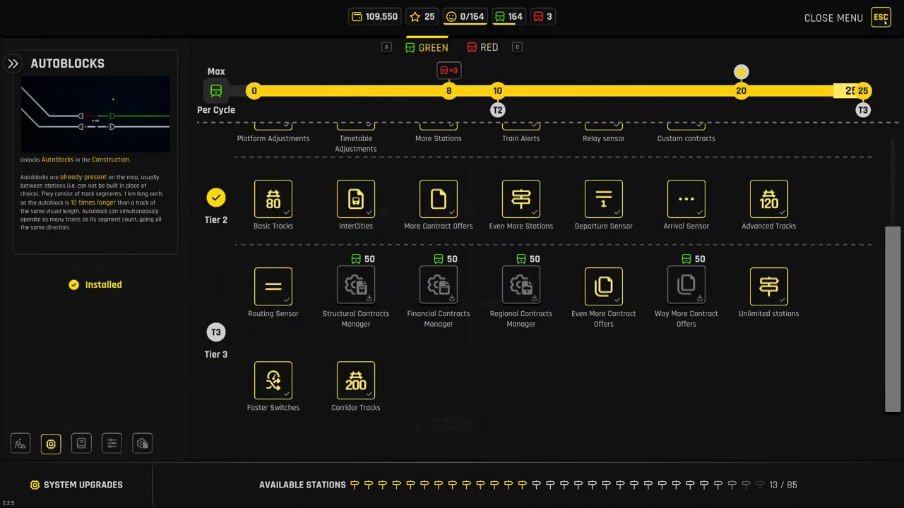
# Close the upgrades overview, then briefly check the Richtung Kochel station timetable.
pyautogui.click(880, 17)
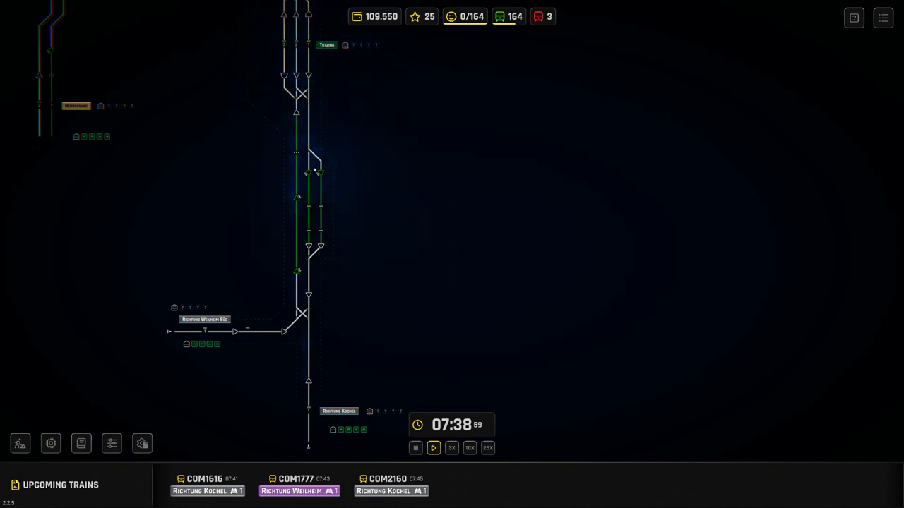
pyautogui.moveTo(340, 116)
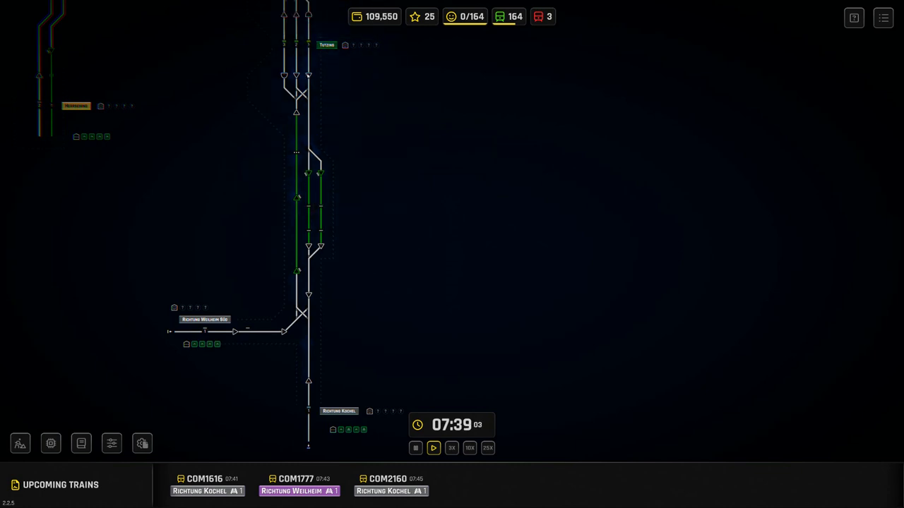
pyautogui.click(339, 411)
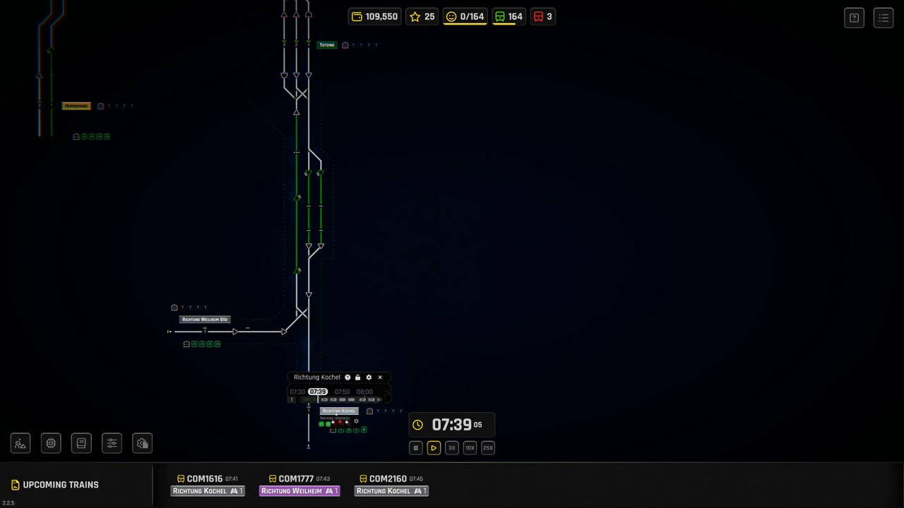
pyautogui.click(380, 377)
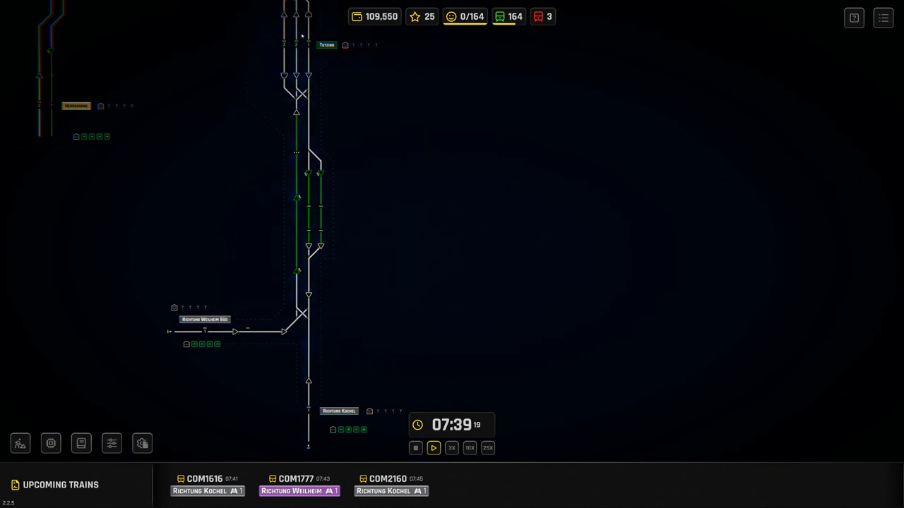
pyautogui.moveTo(252, 317)
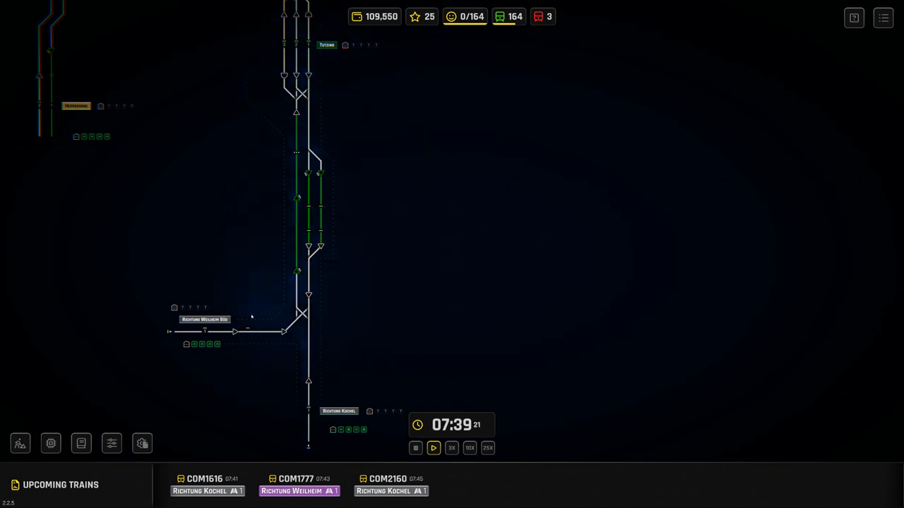
pyautogui.moveTo(314, 212)
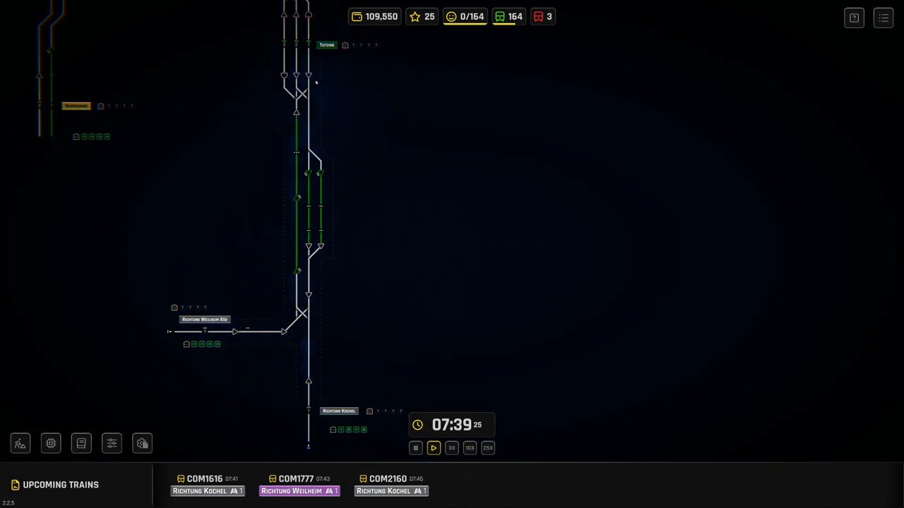
pyautogui.moveTo(309, 68)
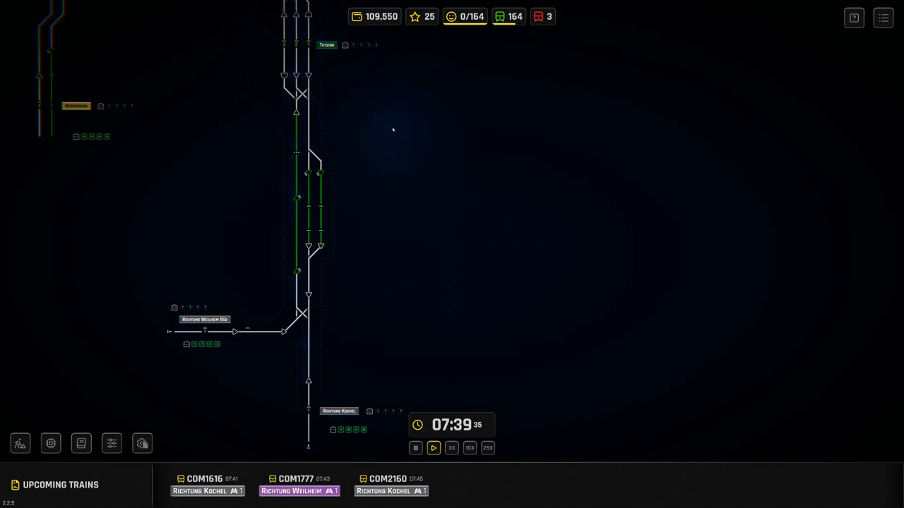
pyautogui.moveTo(392, 127)
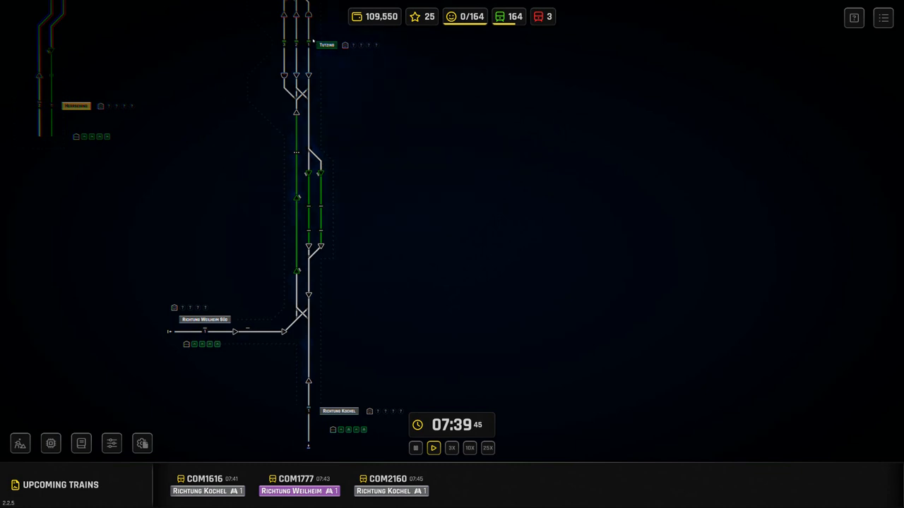
pyautogui.moveTo(343, 146)
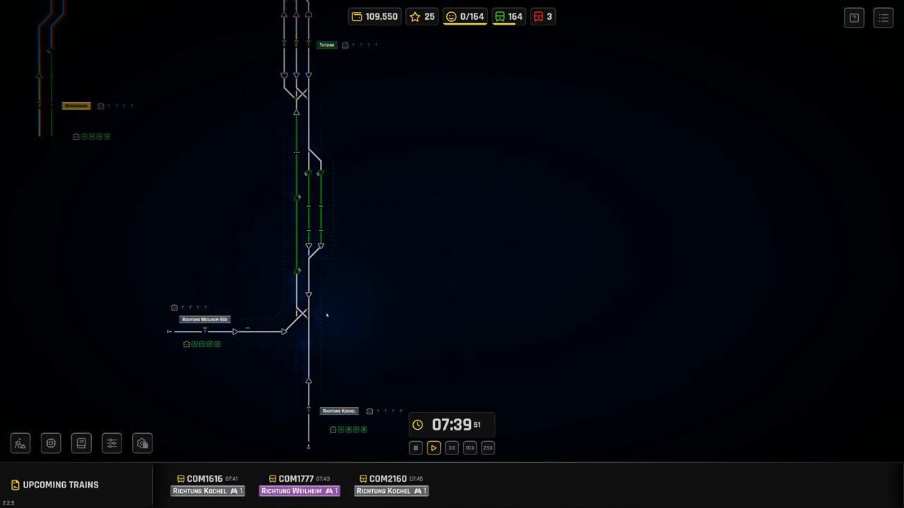
pyautogui.moveTo(265, 297)
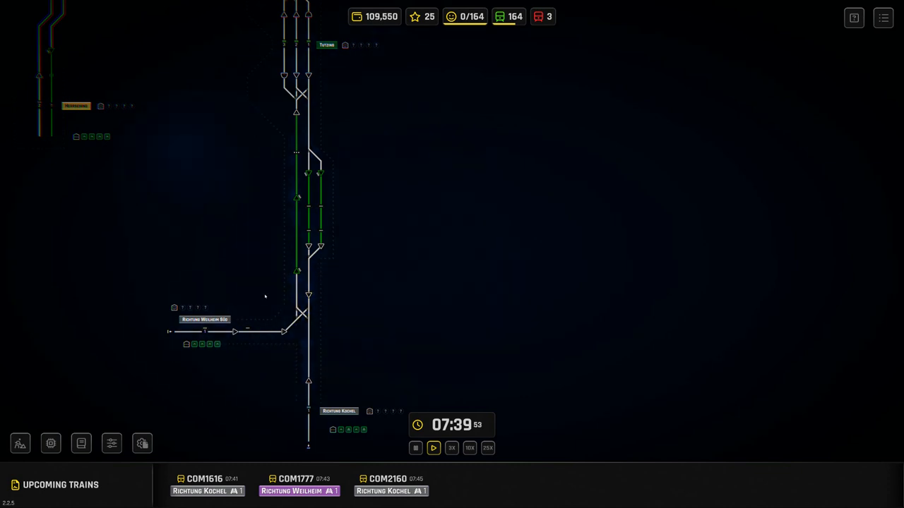
pyautogui.moveTo(395, 238)
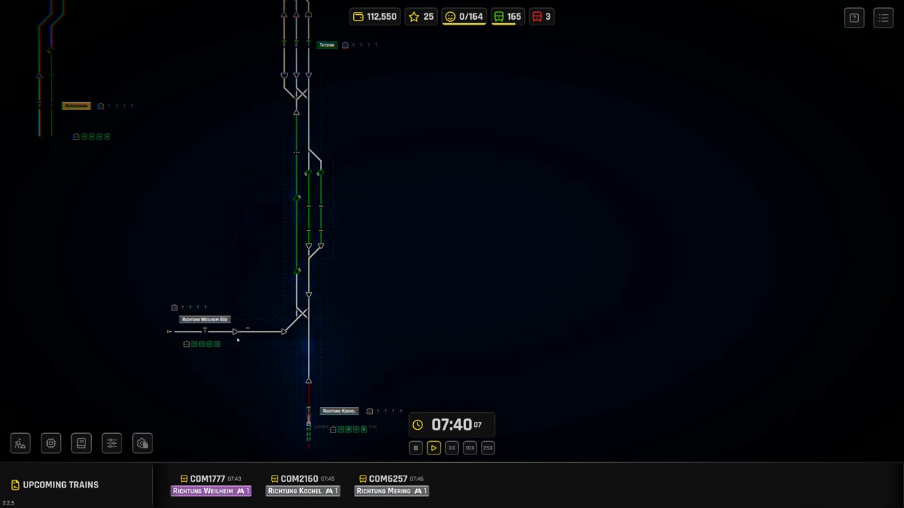
pyautogui.moveTo(289, 264)
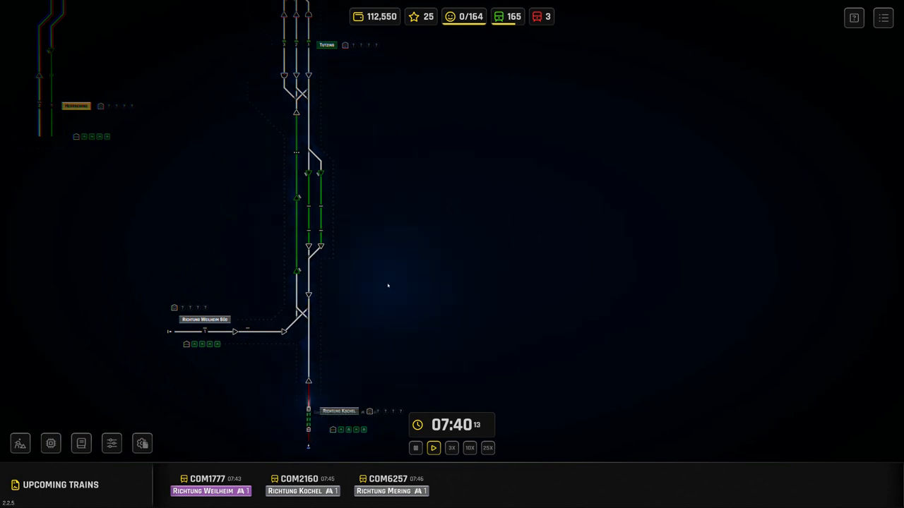
pyautogui.moveTo(398, 263)
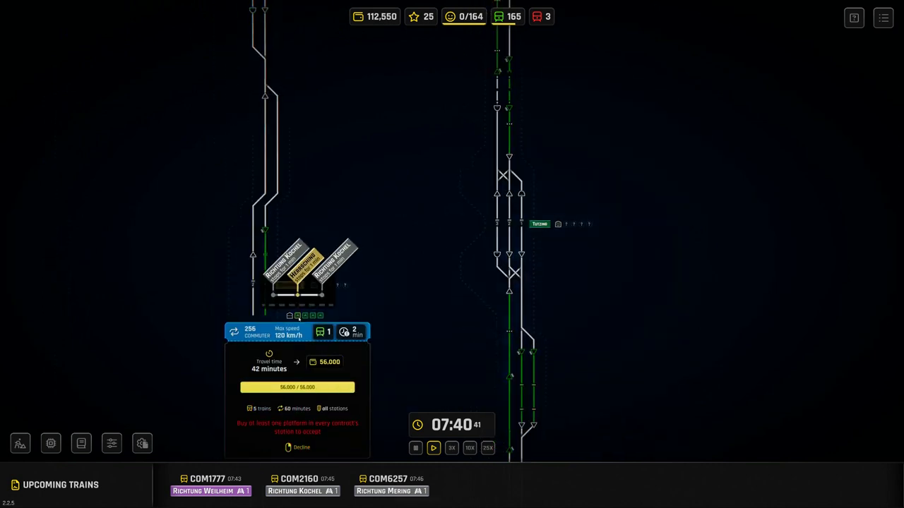
# Dismiss the new station's route details to return to the main network.
pyautogui.click(297, 447)
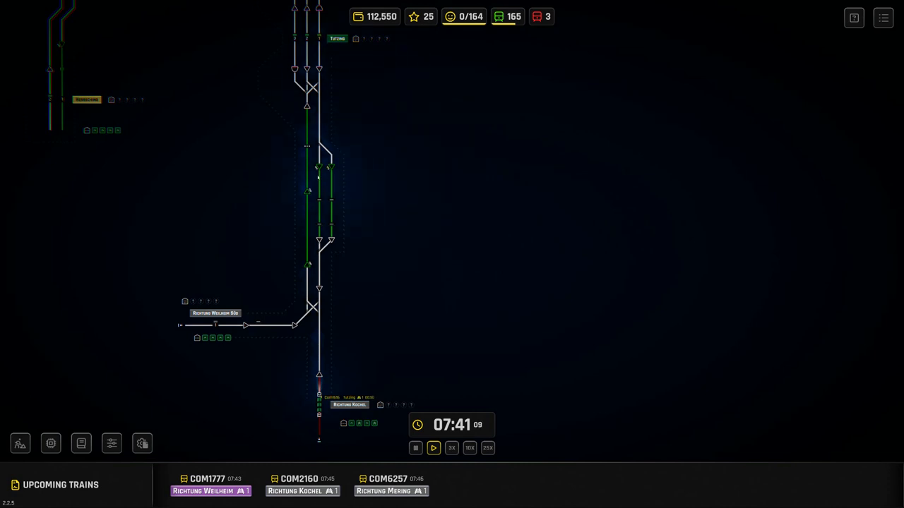
pyautogui.click(349, 404)
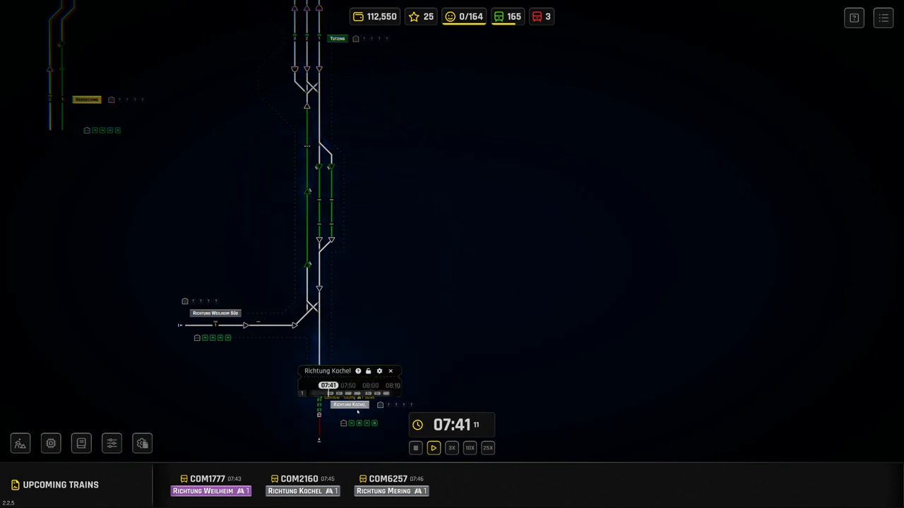
pyautogui.click(390, 370)
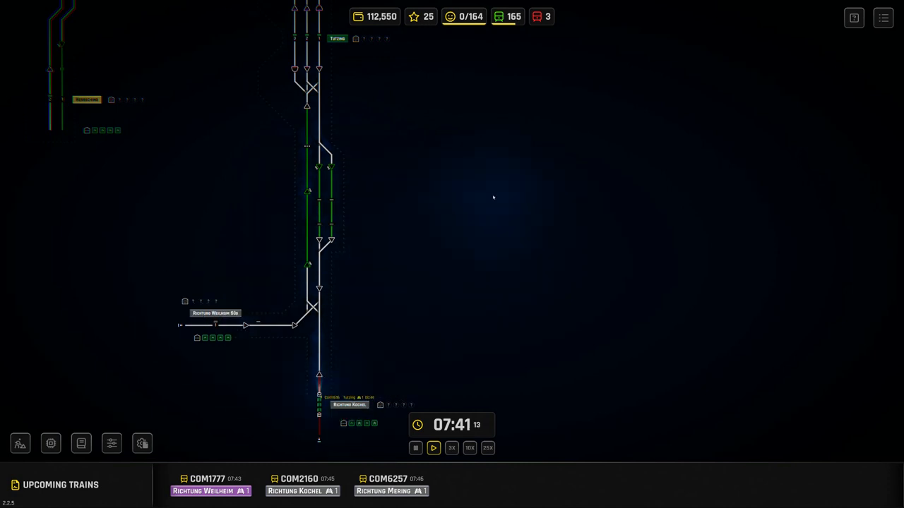
pyautogui.moveTo(350, 155)
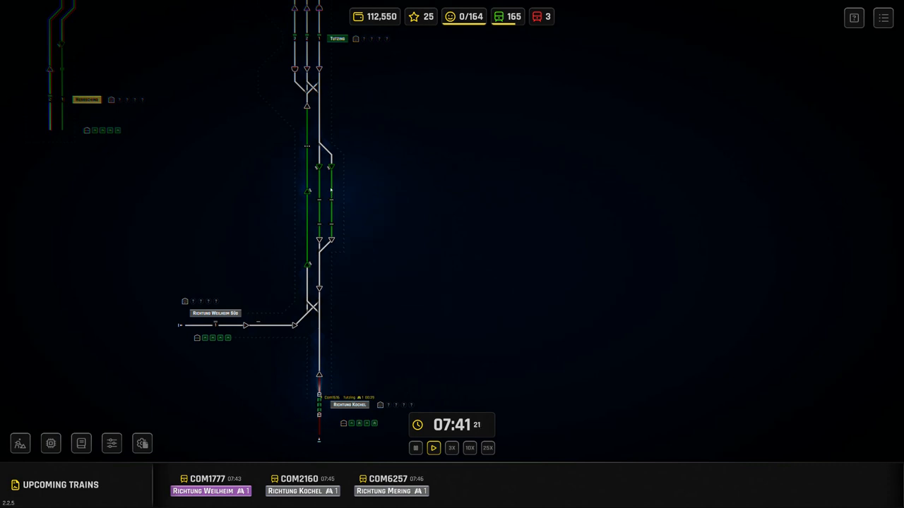
pyautogui.click(214, 313)
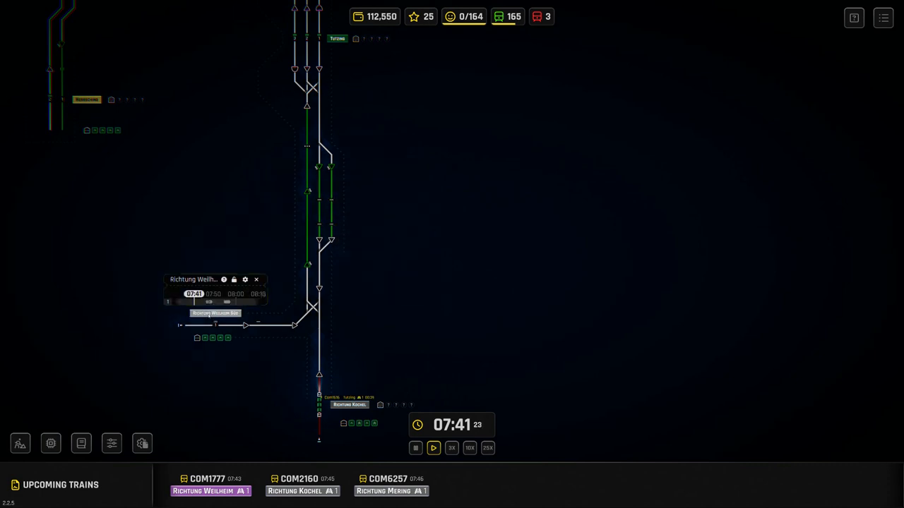
pyautogui.click(258, 279)
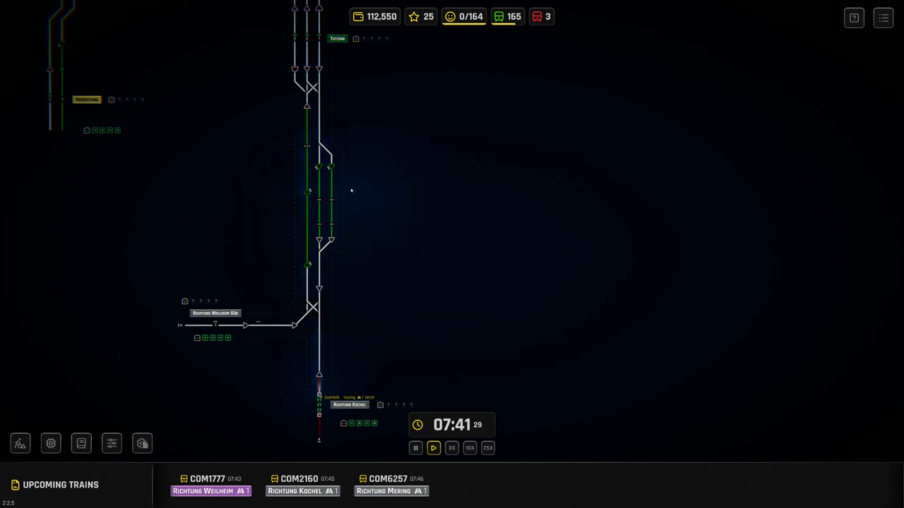
pyautogui.moveTo(358, 226)
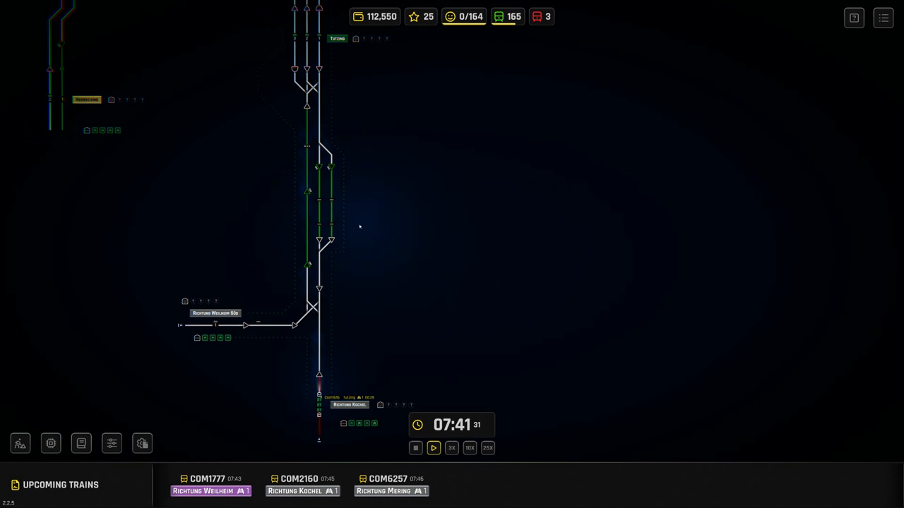
pyautogui.rightClick(332, 228)
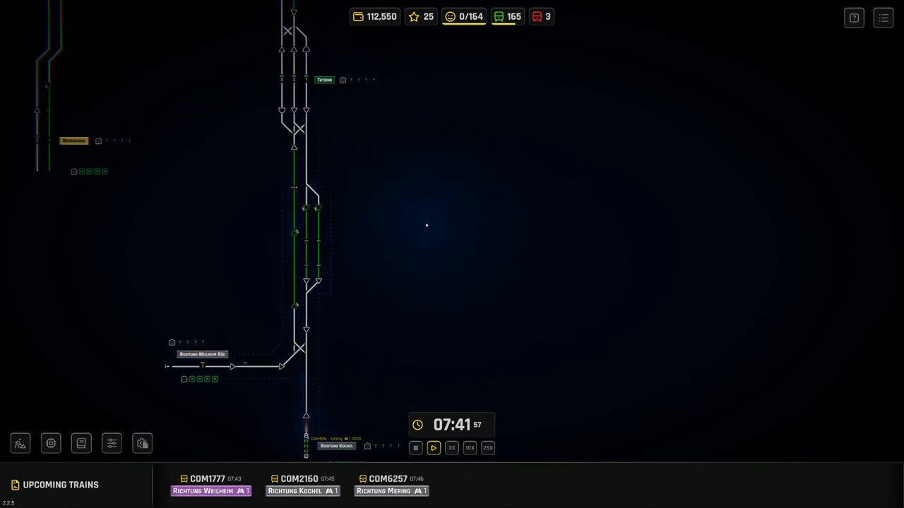
pyautogui.moveTo(409, 206)
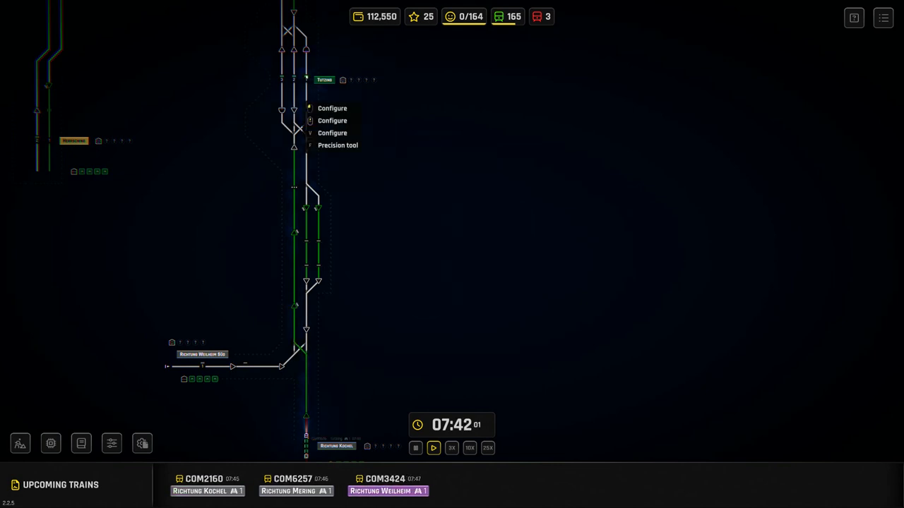
pyautogui.click(365, 158)
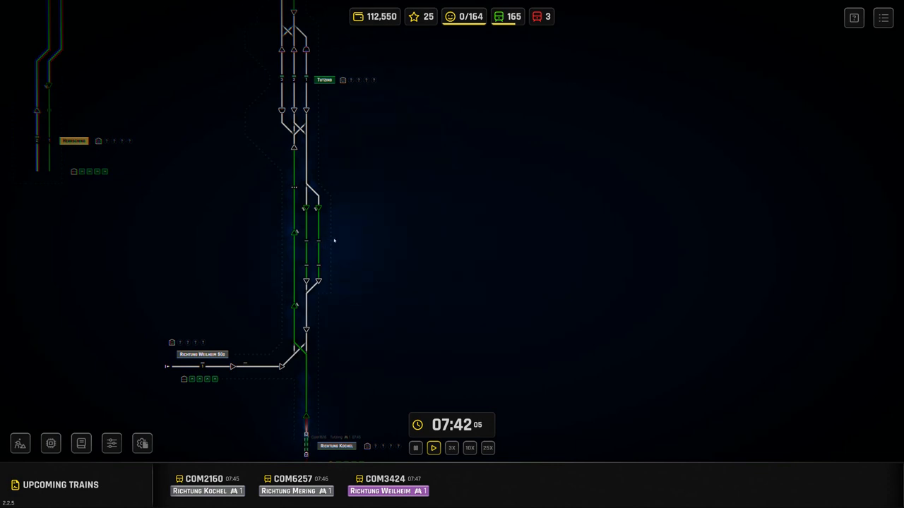
pyautogui.moveTo(373, 248)
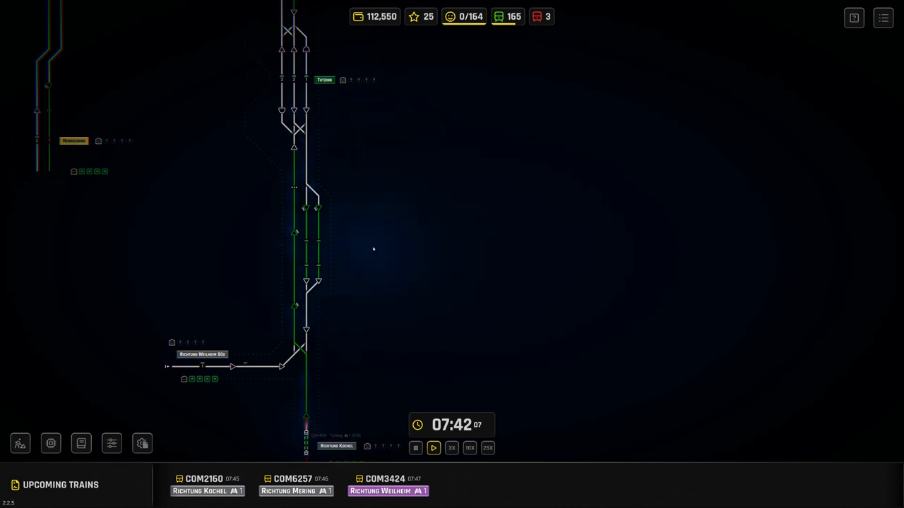
pyautogui.moveTo(384, 257)
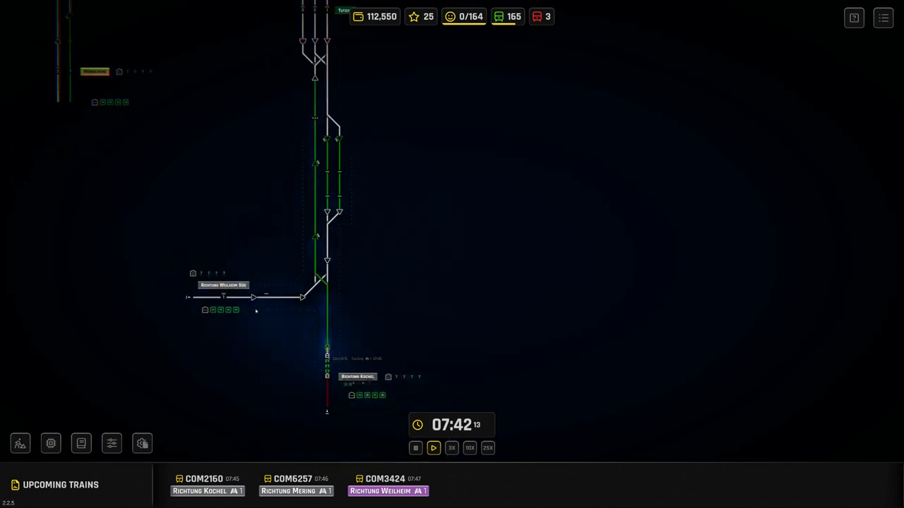
pyautogui.moveTo(395, 205)
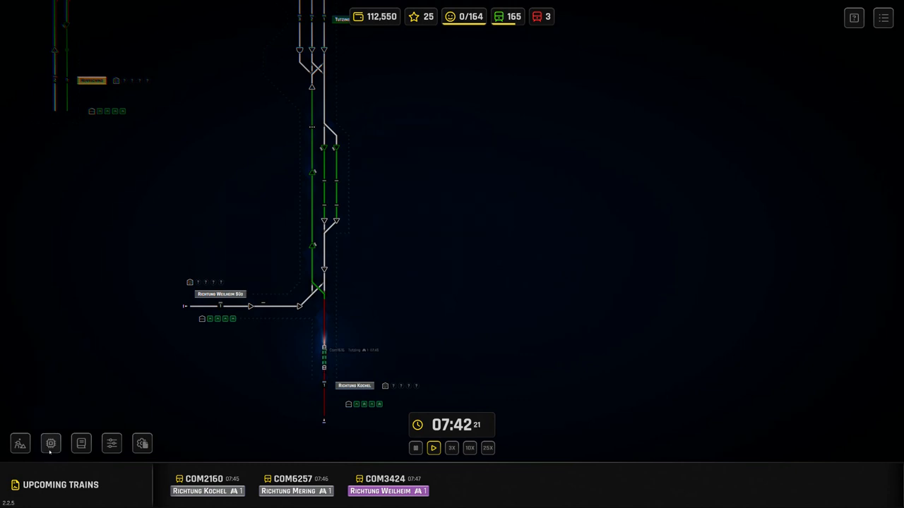
pyautogui.click(51, 443)
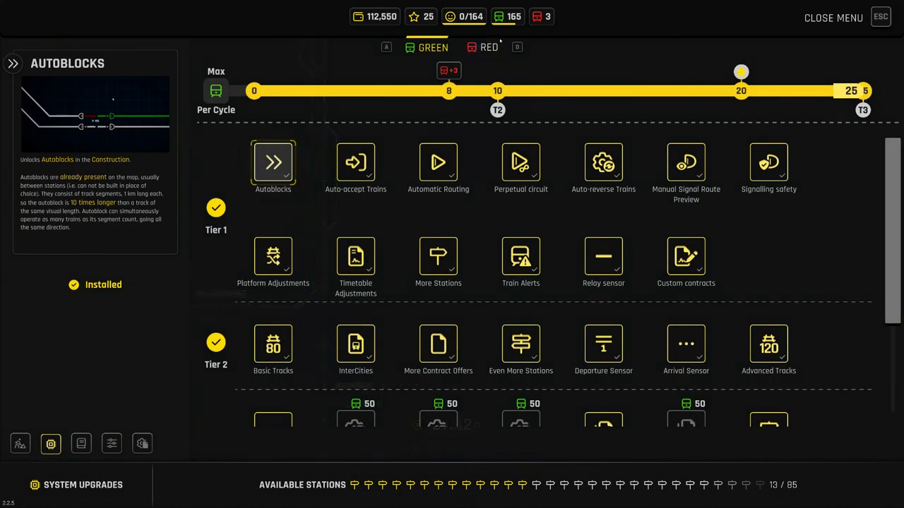
pyautogui.click(488, 47)
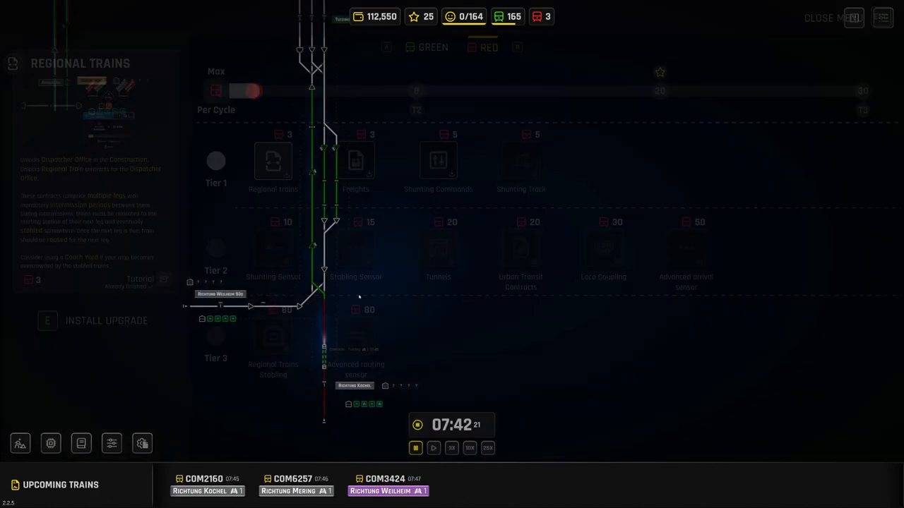
pyautogui.click(819, 17)
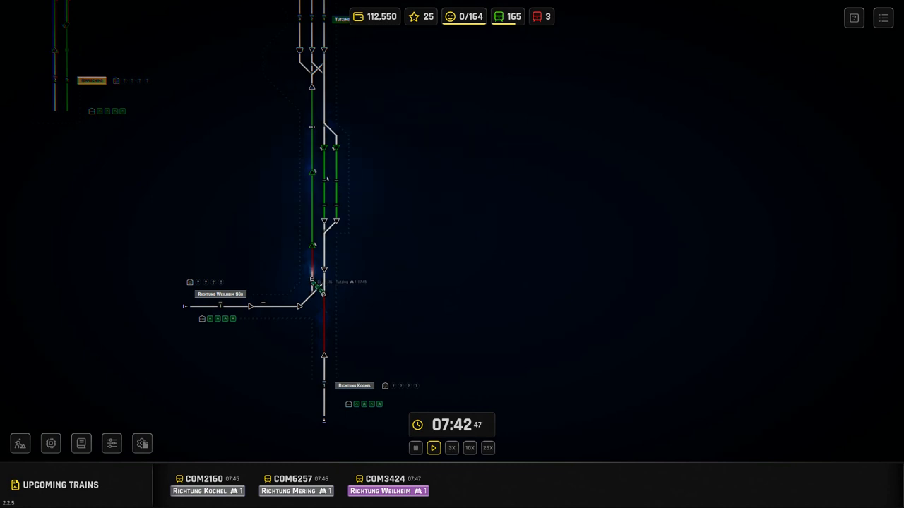
pyautogui.moveTo(180, 418)
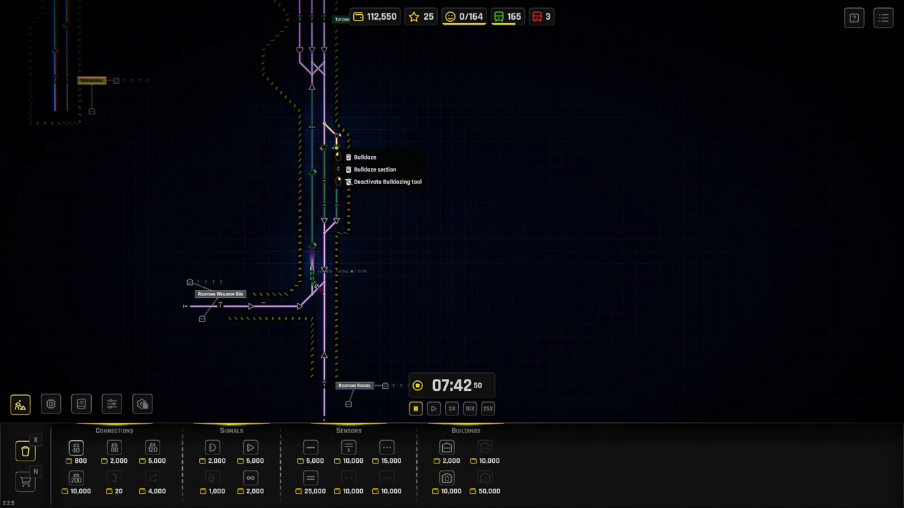
# Bulldoze the loop track section and its signal north of the Richtung Weilheim junction.
pyautogui.click(364, 157)
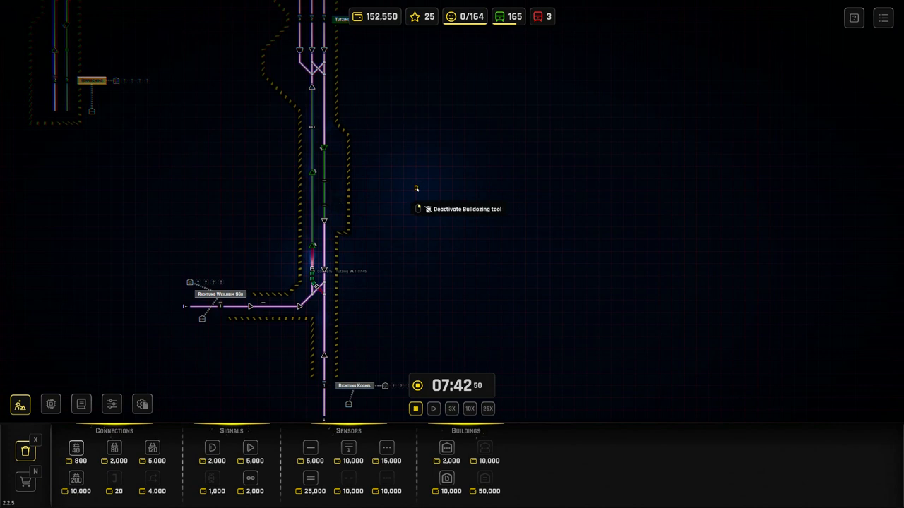
pyautogui.rightClick(323, 181)
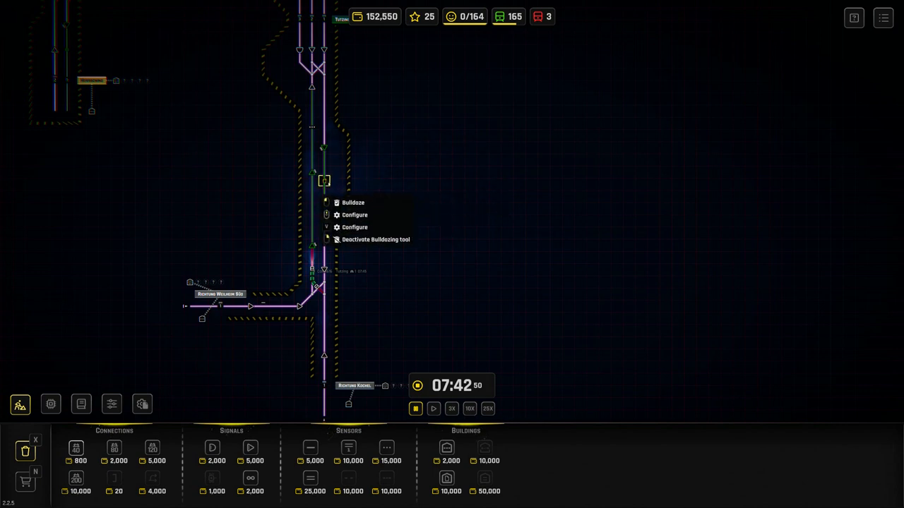
pyautogui.click(354, 203)
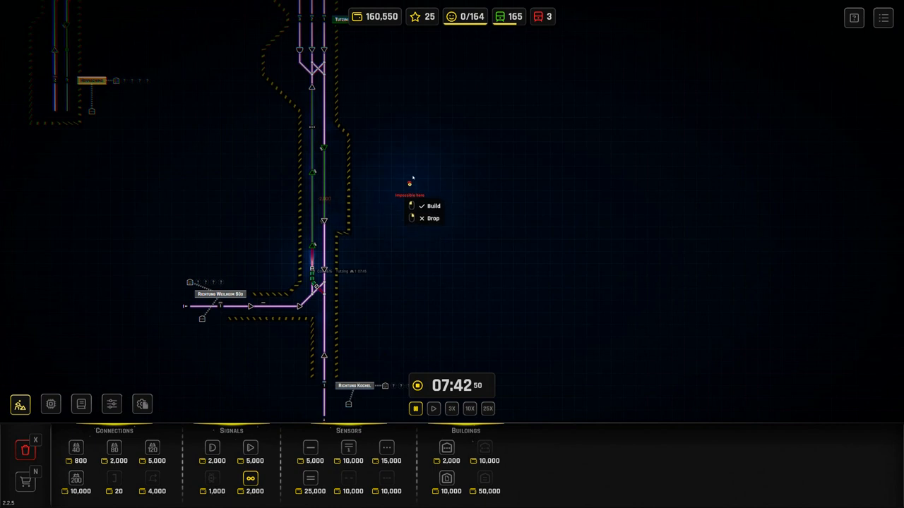
pyautogui.moveTo(410, 139)
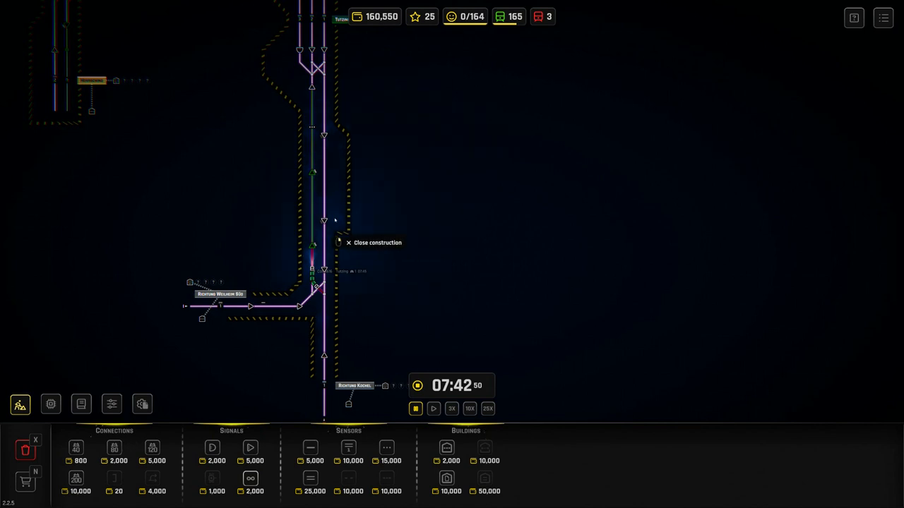
pyautogui.moveTo(485, 167)
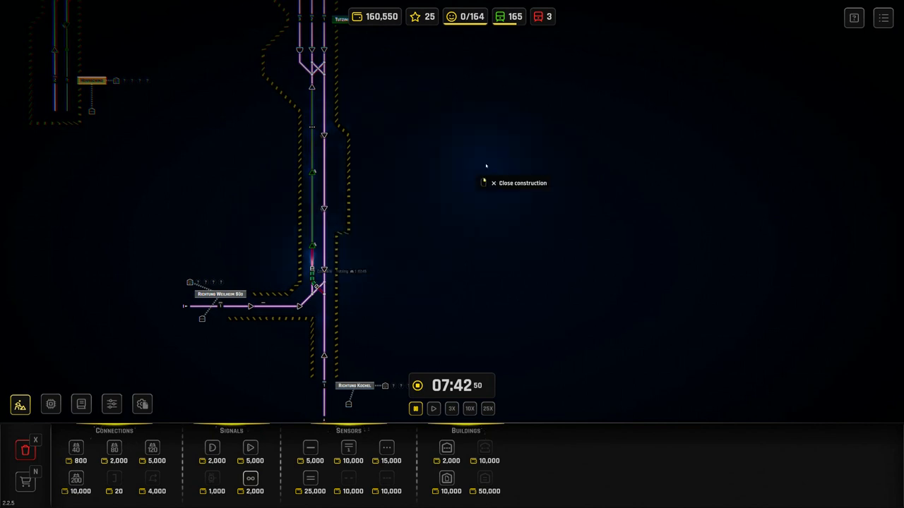
pyautogui.moveTo(395, 204)
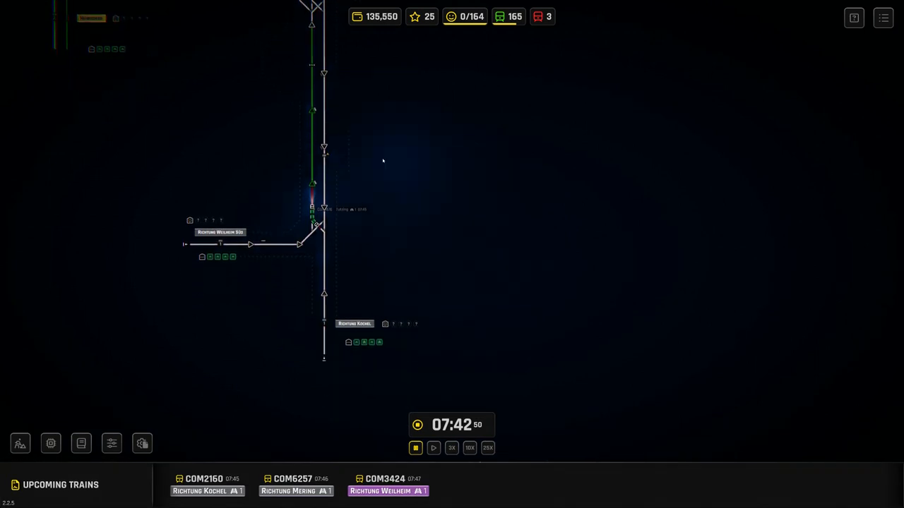
pyautogui.moveTo(359, 161)
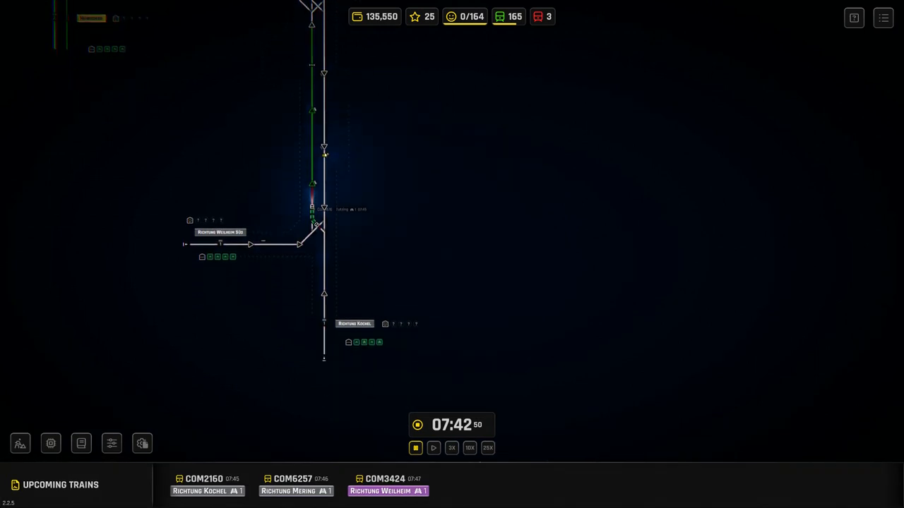
# Link the new routing sensor to its target signal on the main line.
pyautogui.click(313, 209)
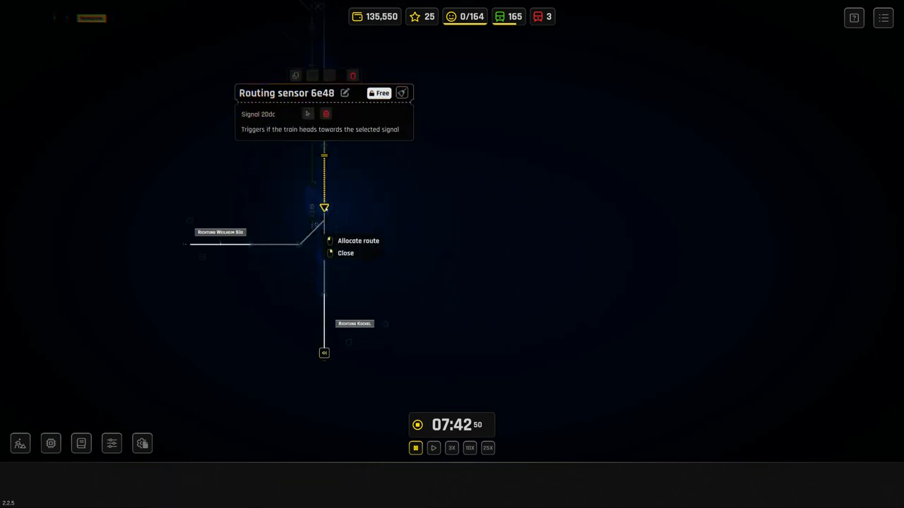
pyautogui.click(358, 241)
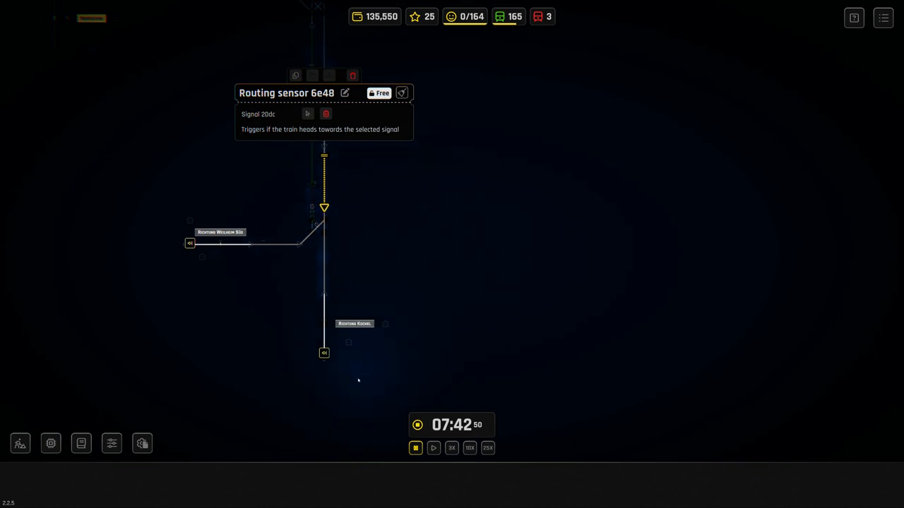
pyautogui.click(325, 353)
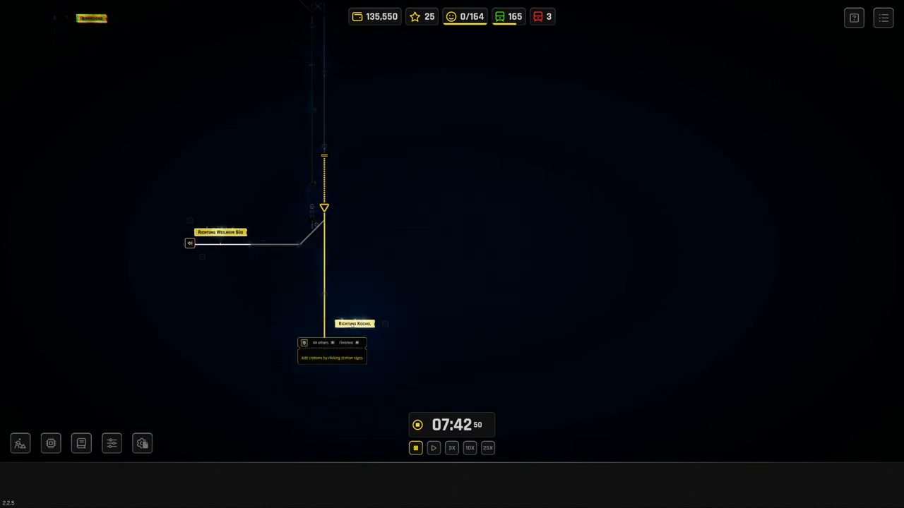
pyautogui.click(354, 323)
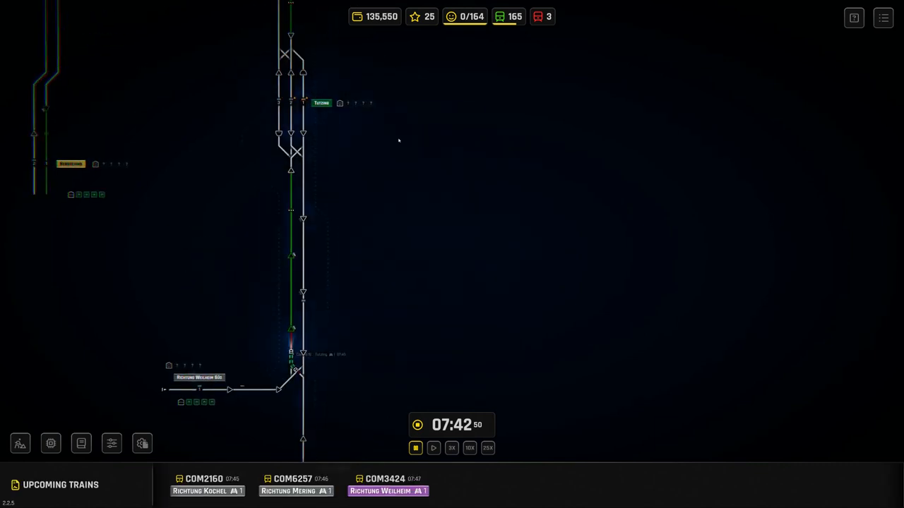
pyautogui.moveTo(435, 167)
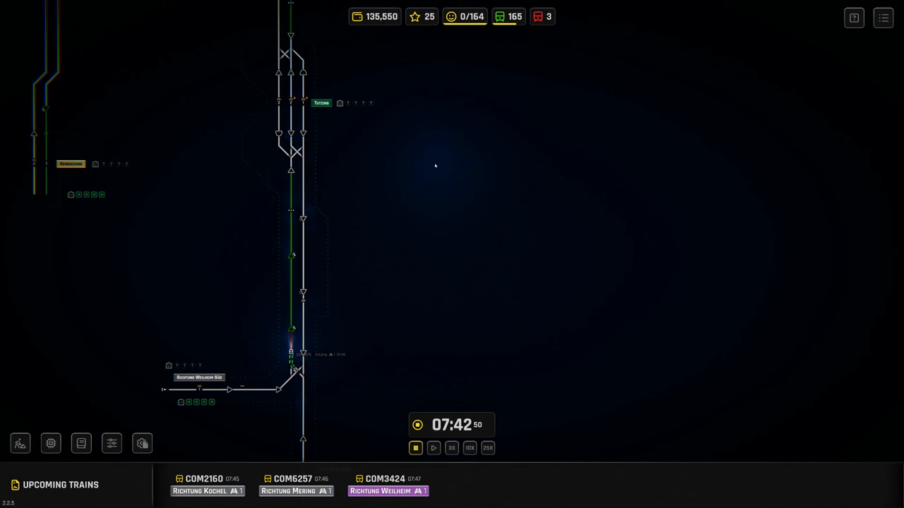
pyautogui.moveTo(368, 185)
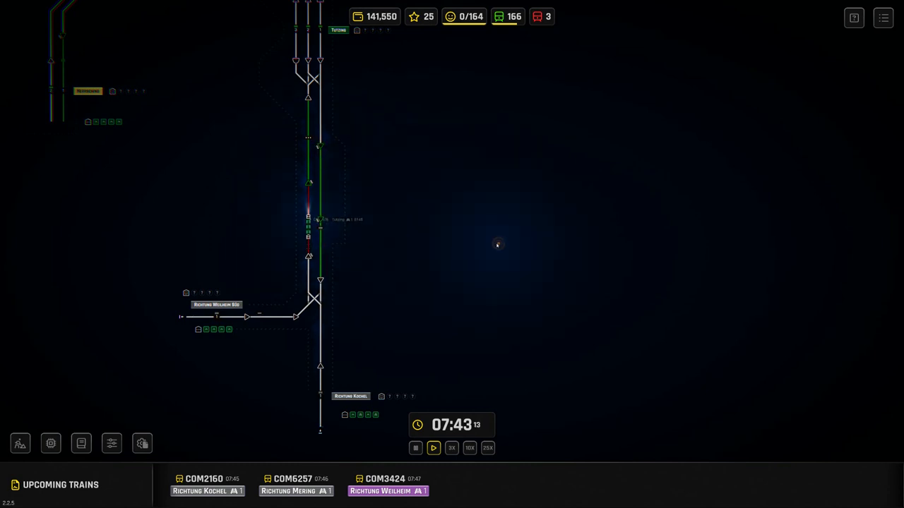
pyautogui.moveTo(449, 251)
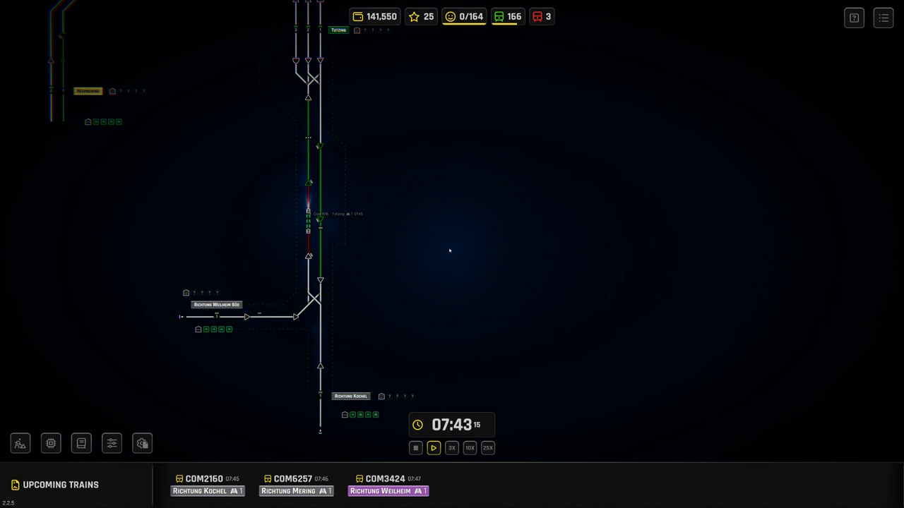
# Finish the junction track on the main line so trains can run through it.
pyautogui.click(489, 448)
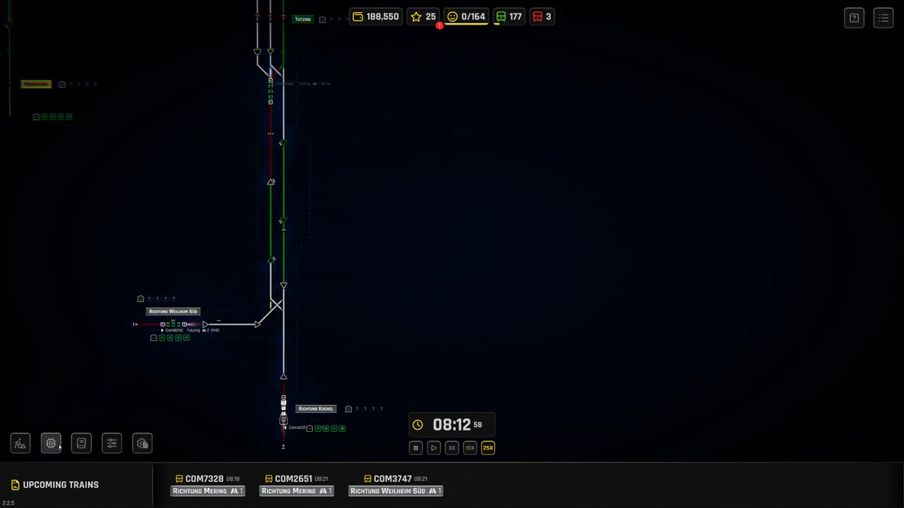
# Install the Tier 2 Regional Contracts Manager upgrade and confirm it.
pyautogui.click(51, 443)
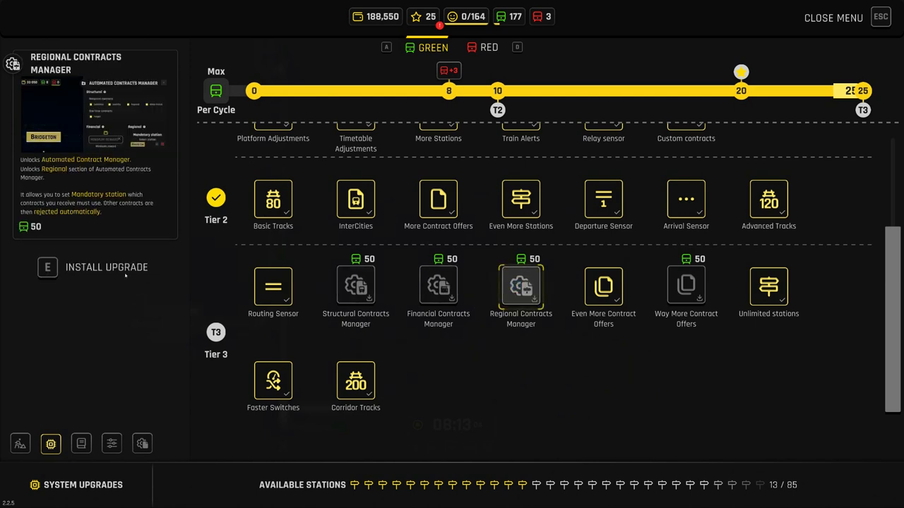
pyautogui.click(106, 267)
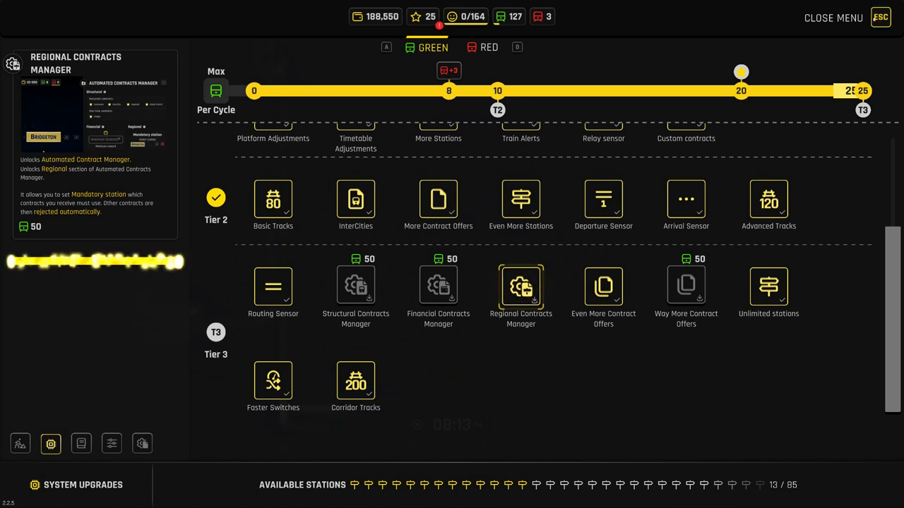
pyautogui.click(520, 290)
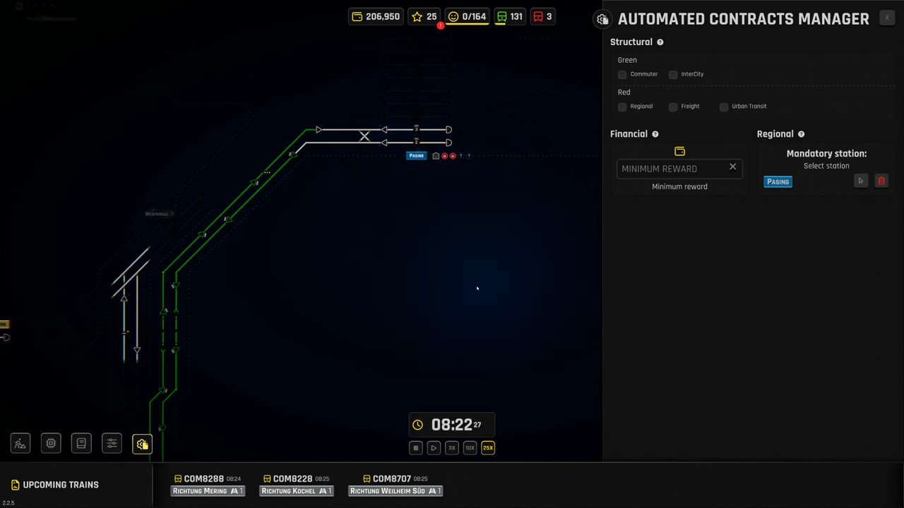
# Close the Automated Contracts Manager with the mandatory regional station set.
pyautogui.click(887, 16)
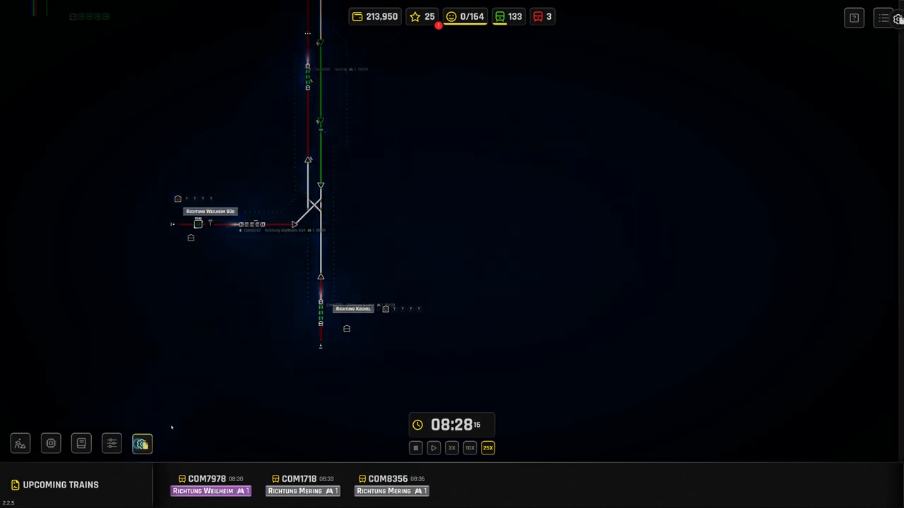
pyautogui.click(141, 443)
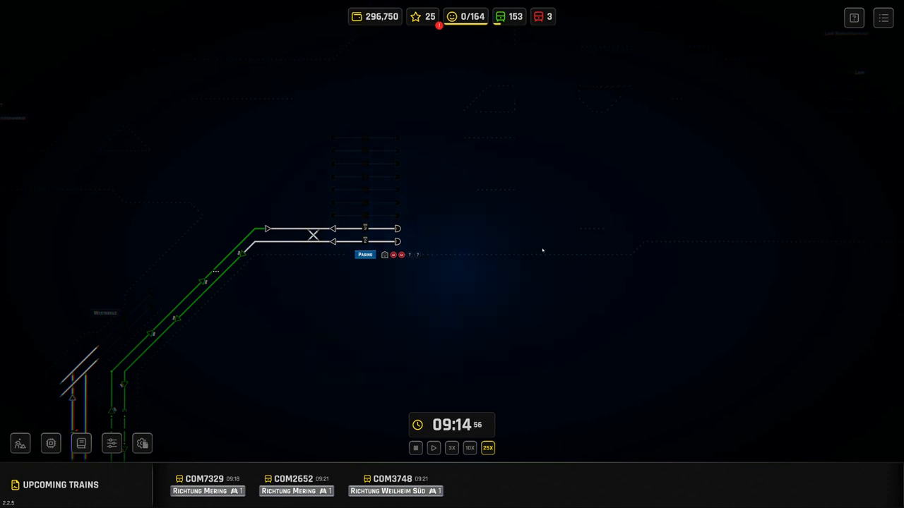
pyautogui.moveTo(408, 304)
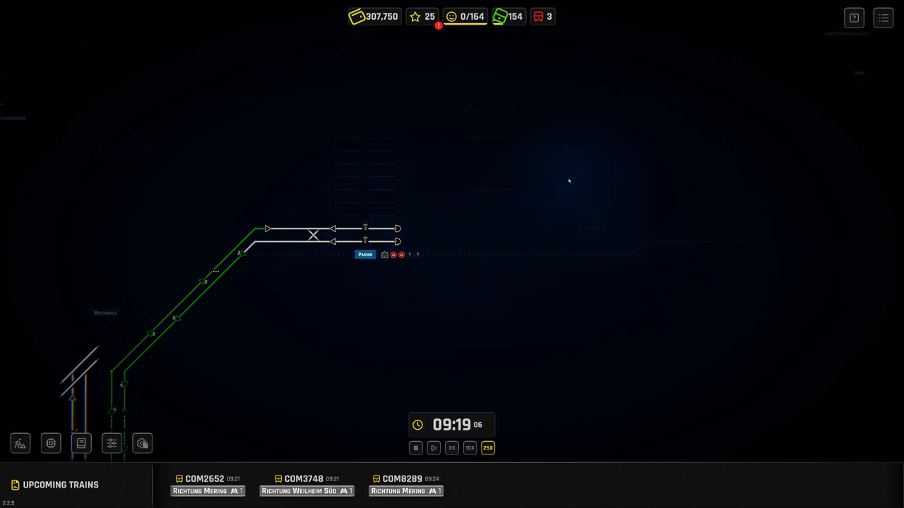
pyautogui.rightClick(399, 229)
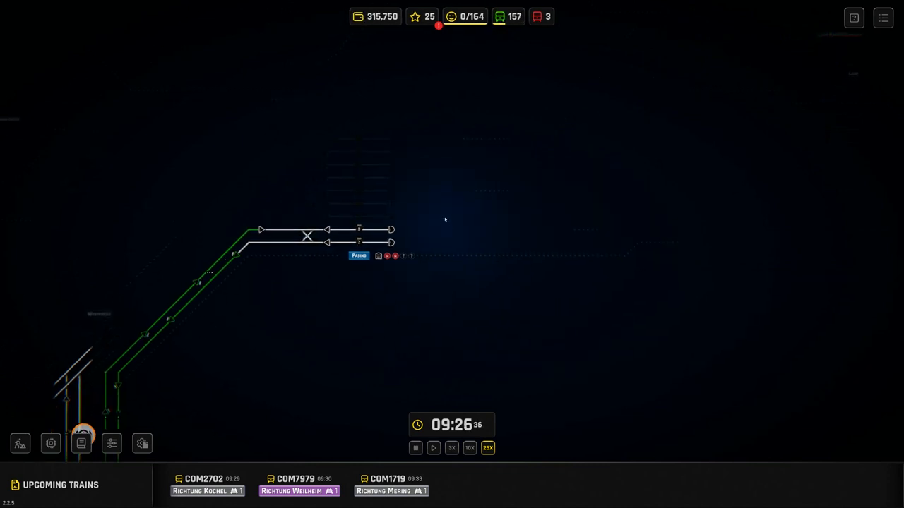
pyautogui.moveTo(636, 175)
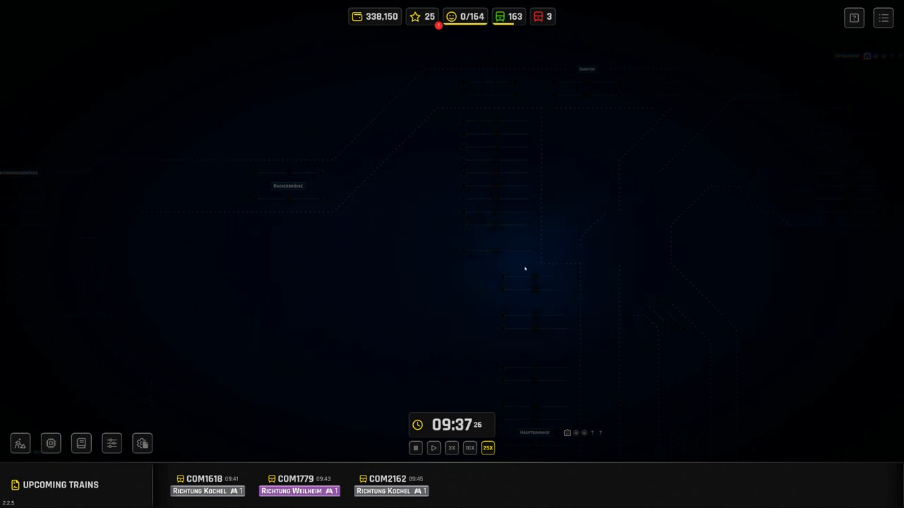
pyautogui.moveTo(579, 257)
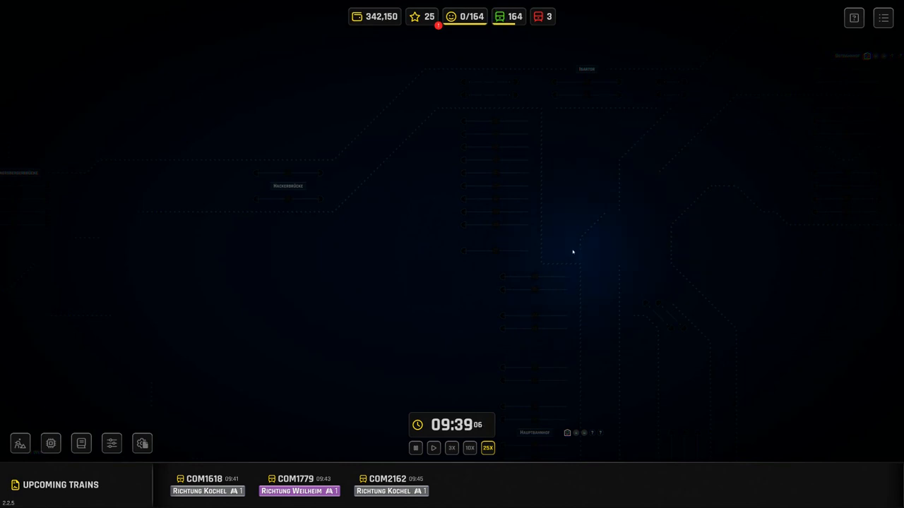
pyautogui.moveTo(379, 333)
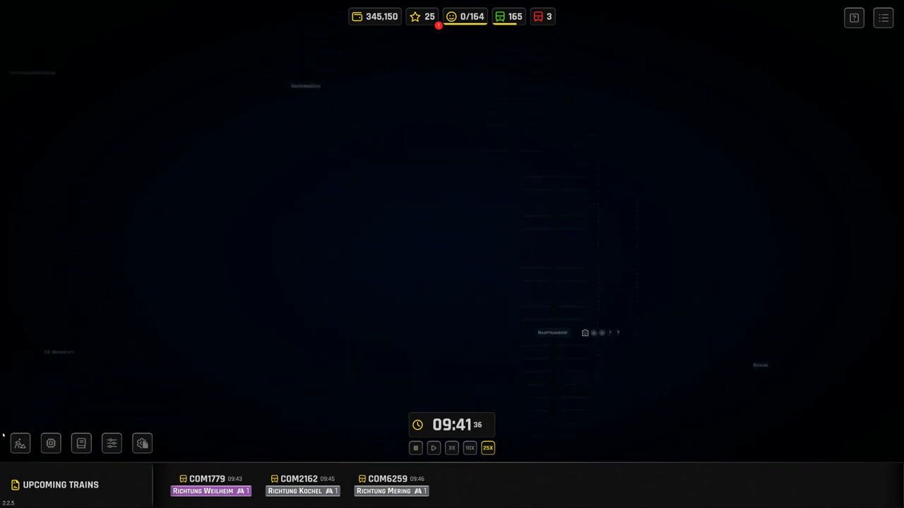
# Lay a new straight stretch of track across the map.
pyautogui.click(20, 443)
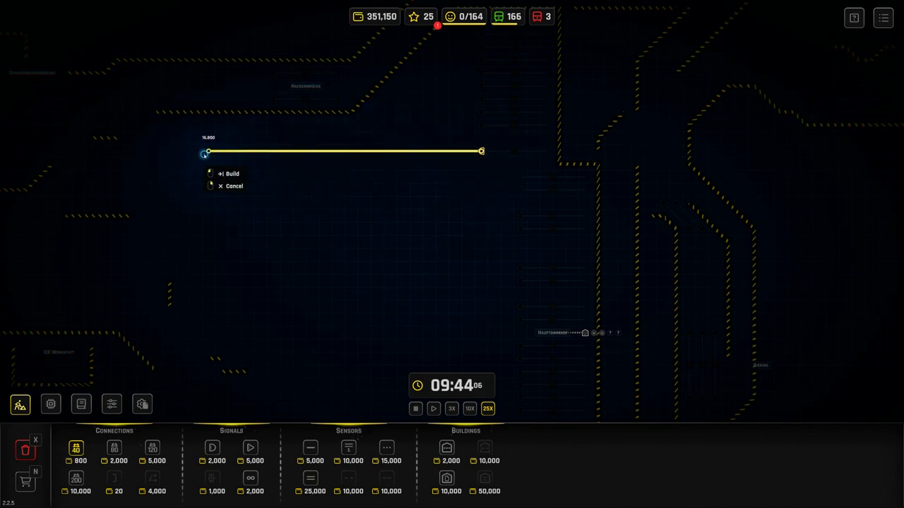
pyautogui.click(232, 172)
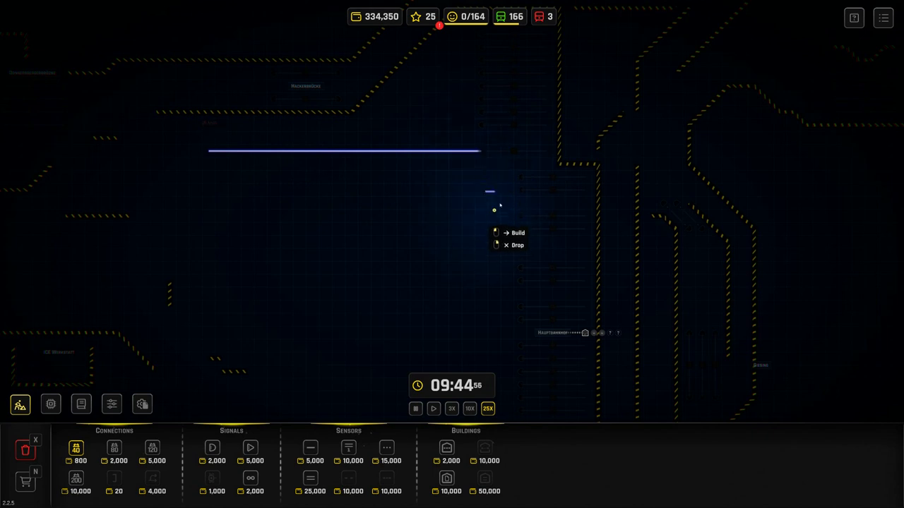
pyautogui.click(517, 232)
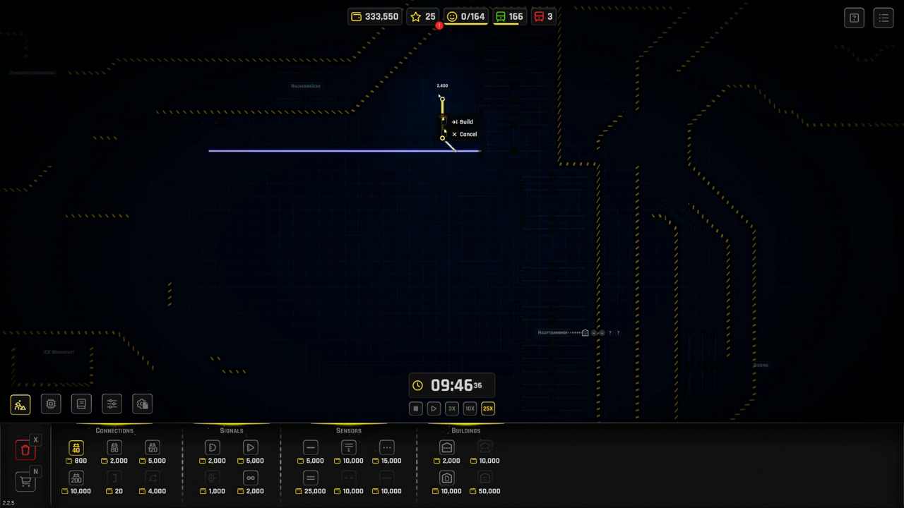
# Draw two branch tracks off the straight line to form a reversing triangle.
pyautogui.click(463, 121)
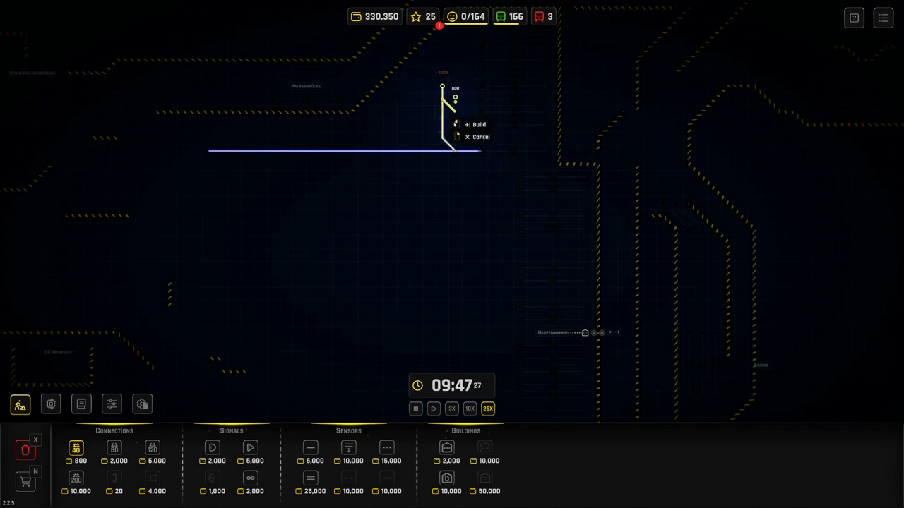
pyautogui.click(477, 124)
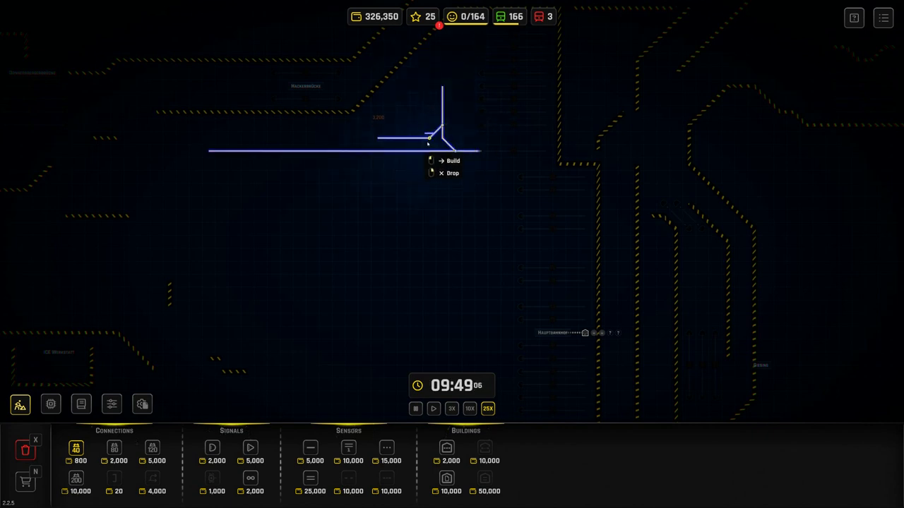
pyautogui.click(452, 161)
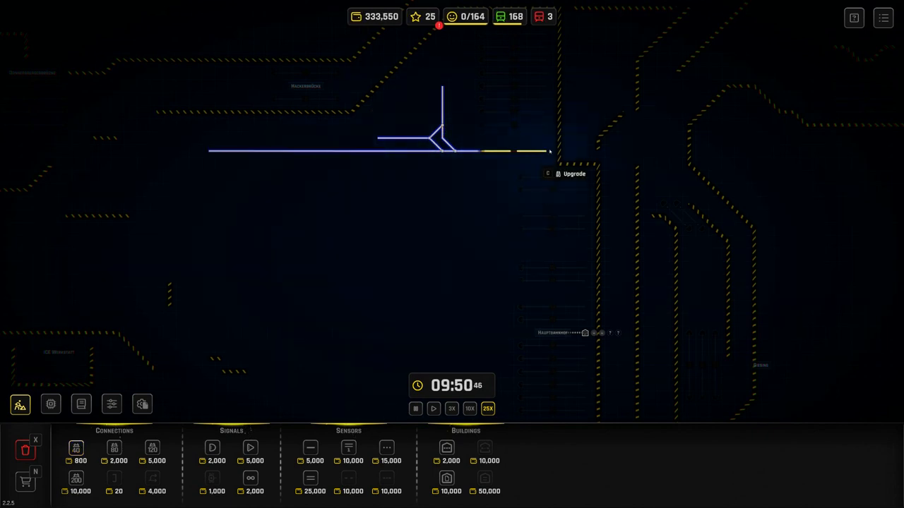
pyautogui.rightClick(481, 151)
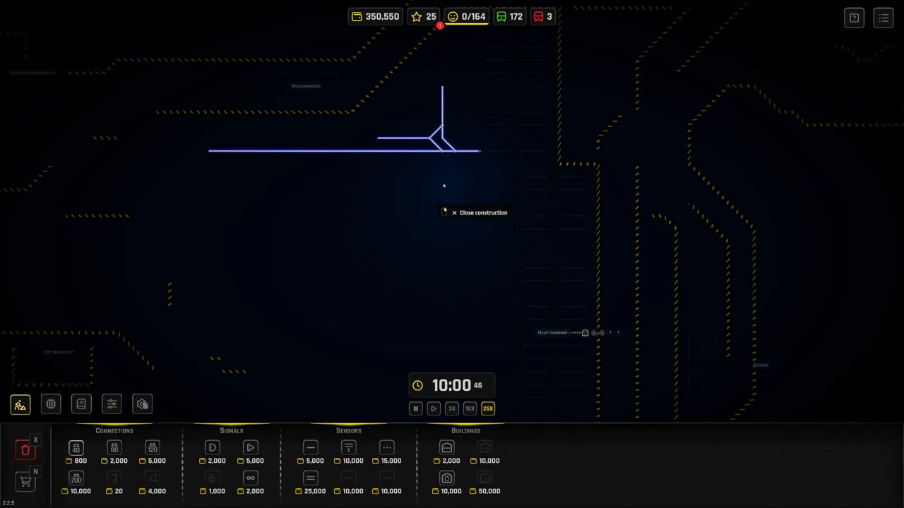
pyautogui.moveTo(454, 130)
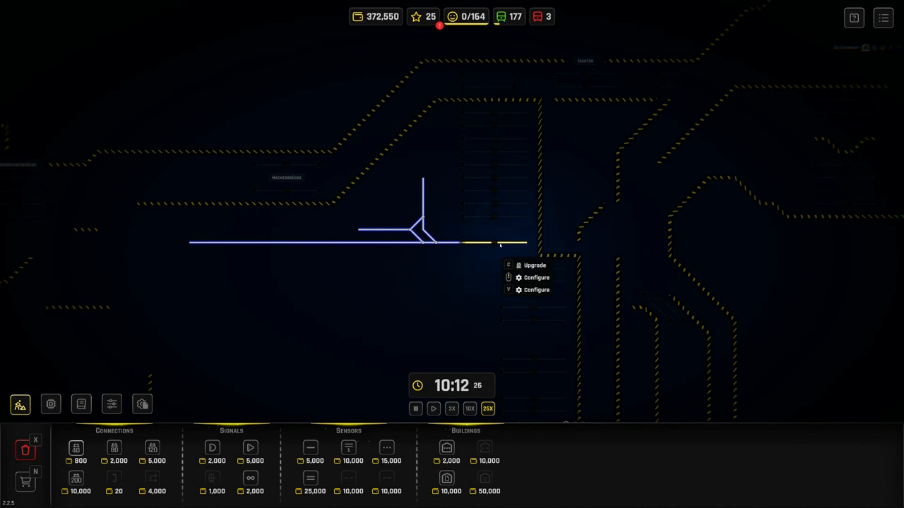
# Build the track stretch east of the triangle and leave construction mode.
pyautogui.click(533, 265)
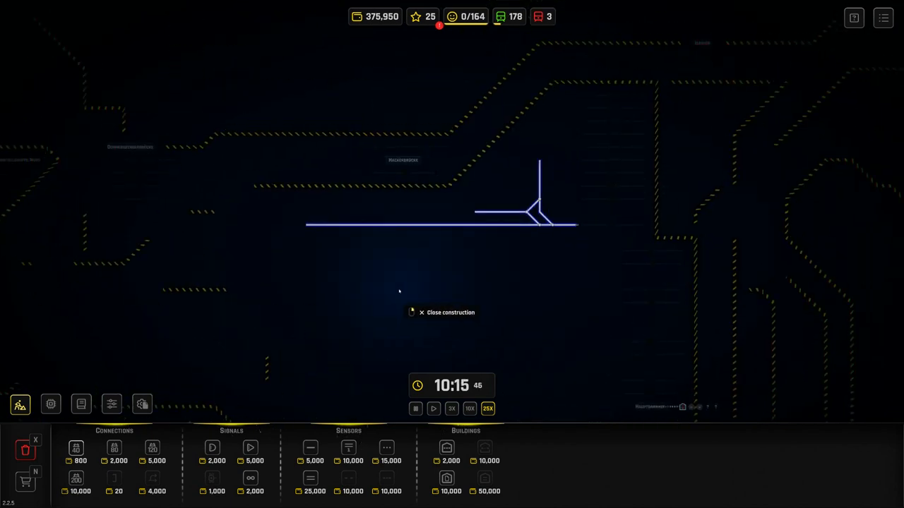
pyautogui.click(449, 312)
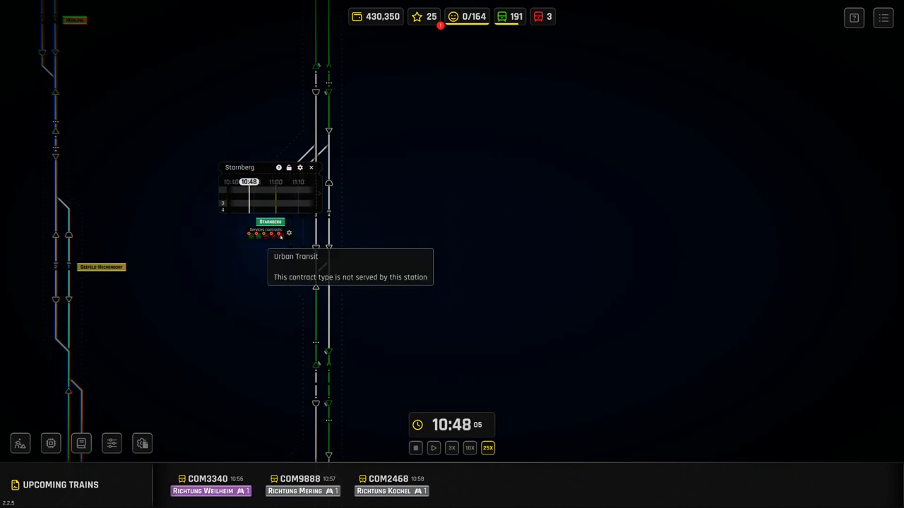
pyautogui.moveTo(254, 237)
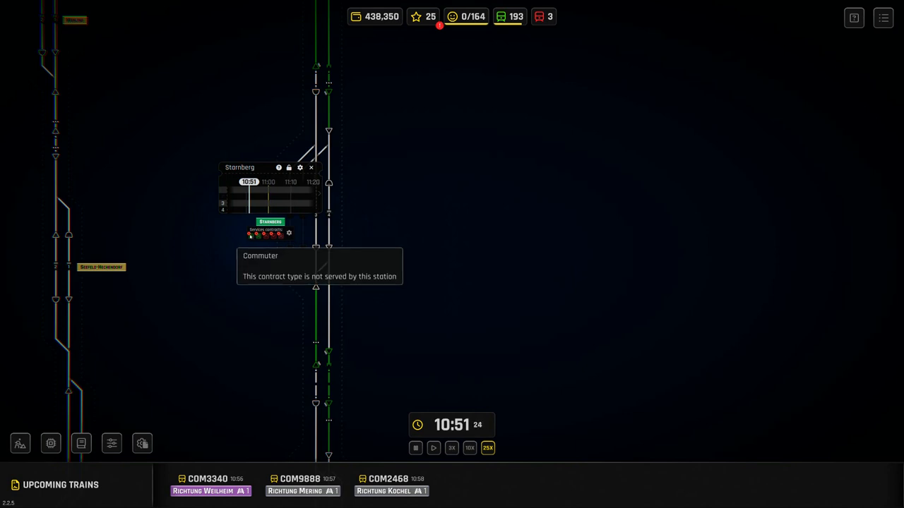
# Adjust the station's served contract types, then bring up the System Upgrades overview.
pyautogui.click(310, 167)
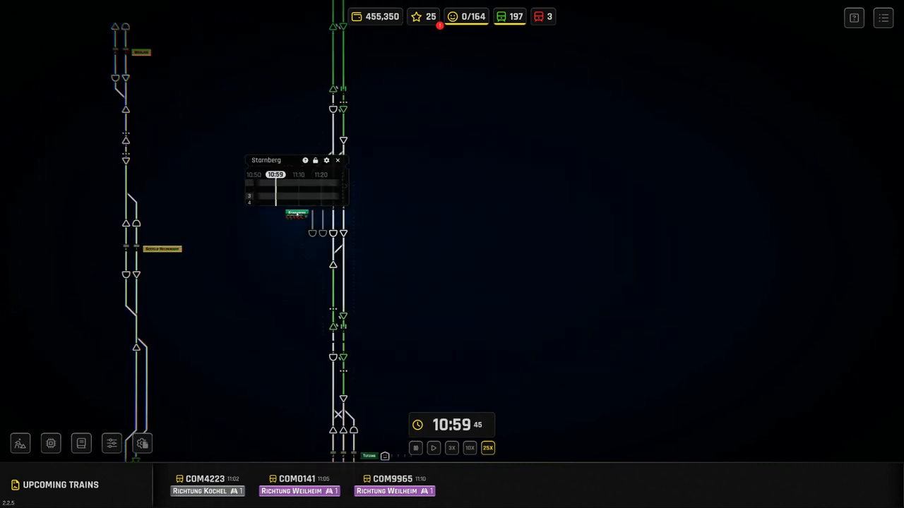
pyautogui.rightClick(296, 218)
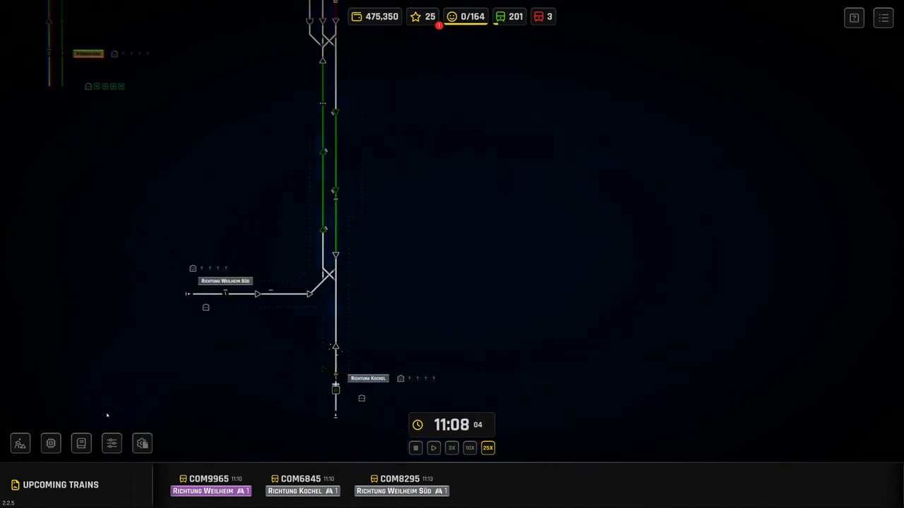
pyautogui.click(51, 444)
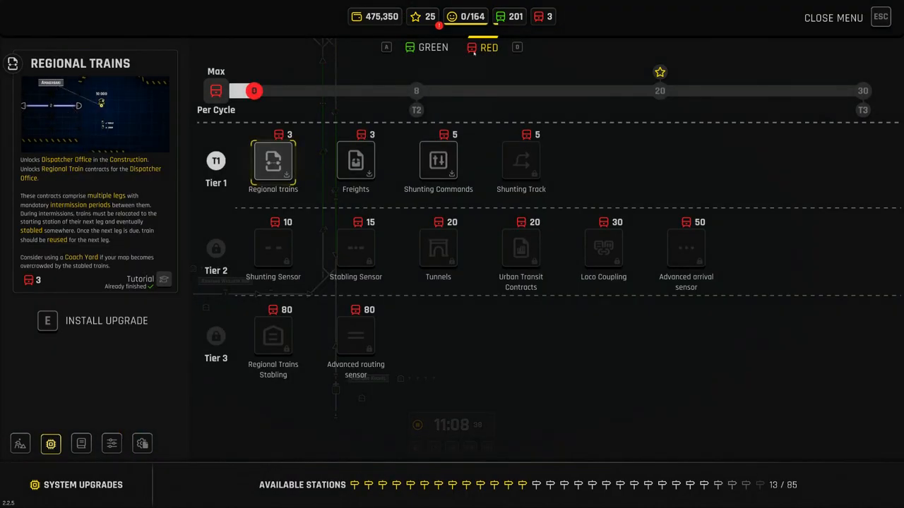